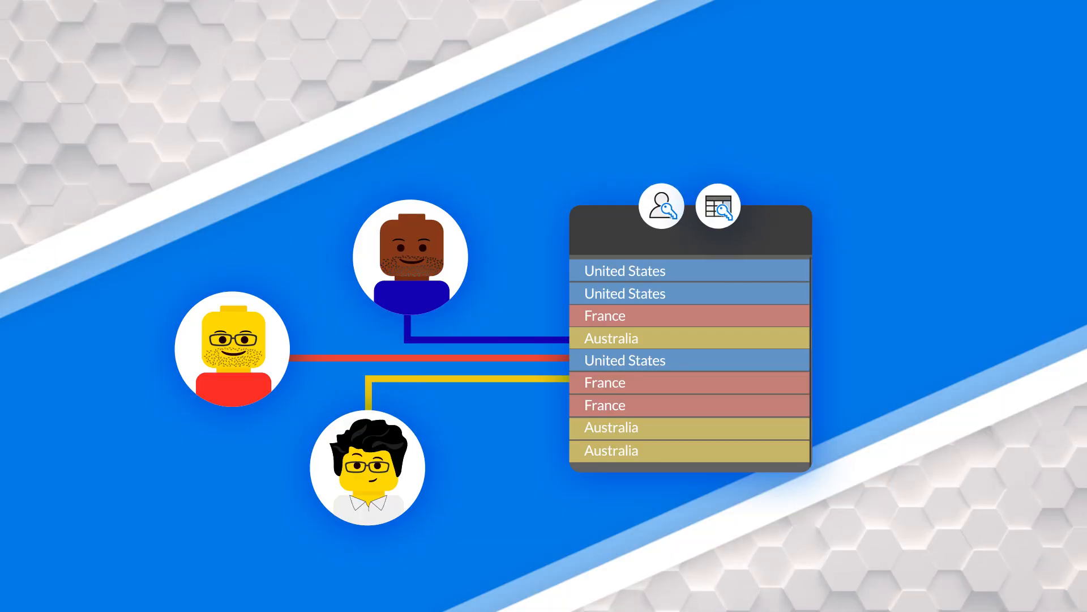
- Switch to Model view showing Employee linked to Sales Territory and Report Pages
{"action": "left_click", "coordinate": [718, 205]}
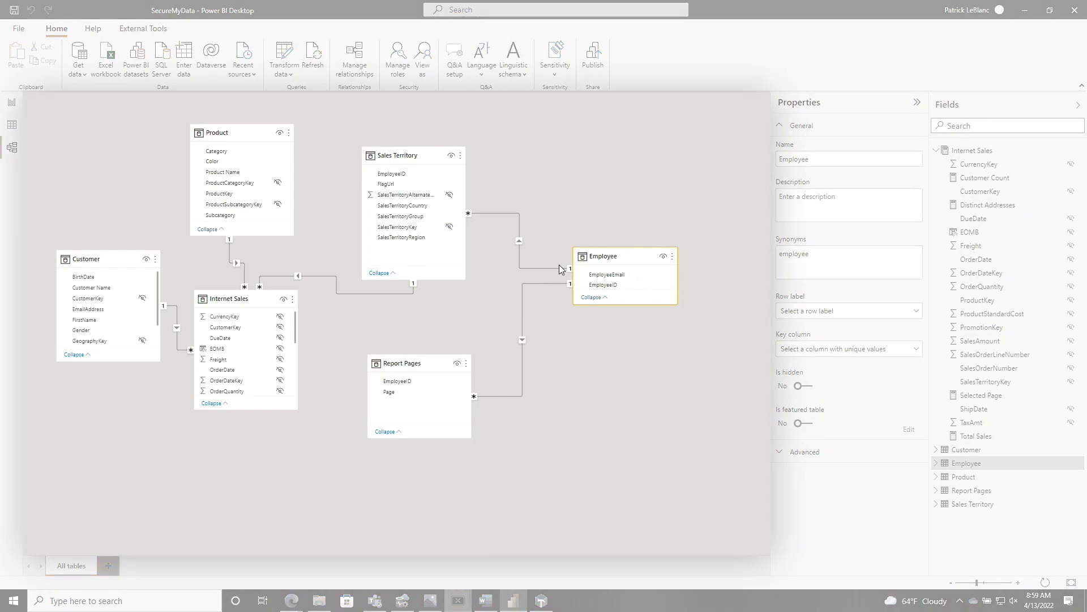
- Inspect the Sales Territory–Employee relationship, then view the Employee table's two email rows in Data view
{"action": "left_click", "coordinate": [624, 256]}
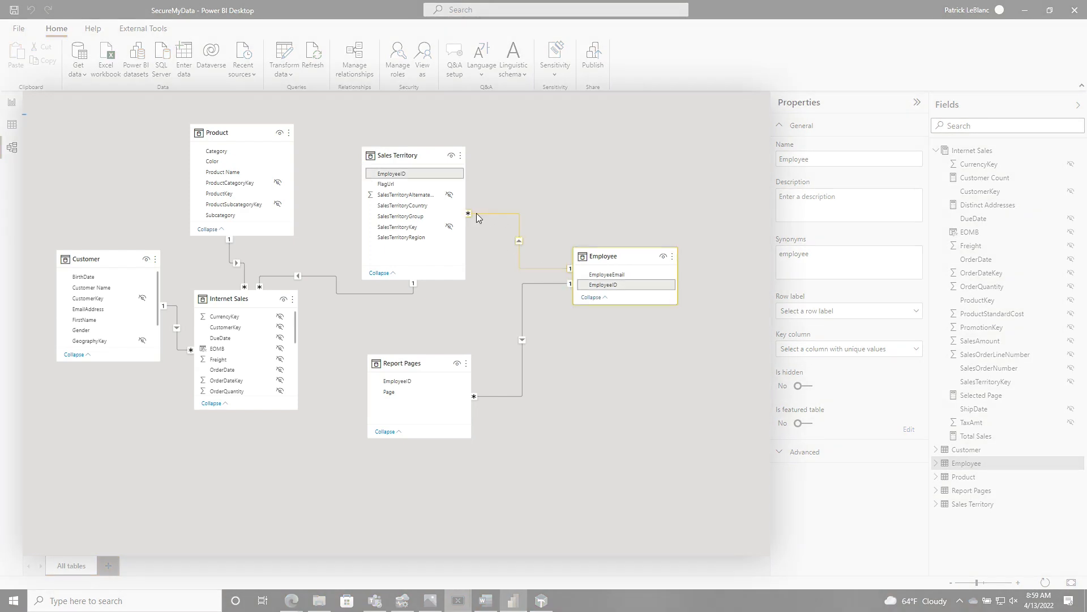
{"action": "left_click", "coordinate": [12, 124]}
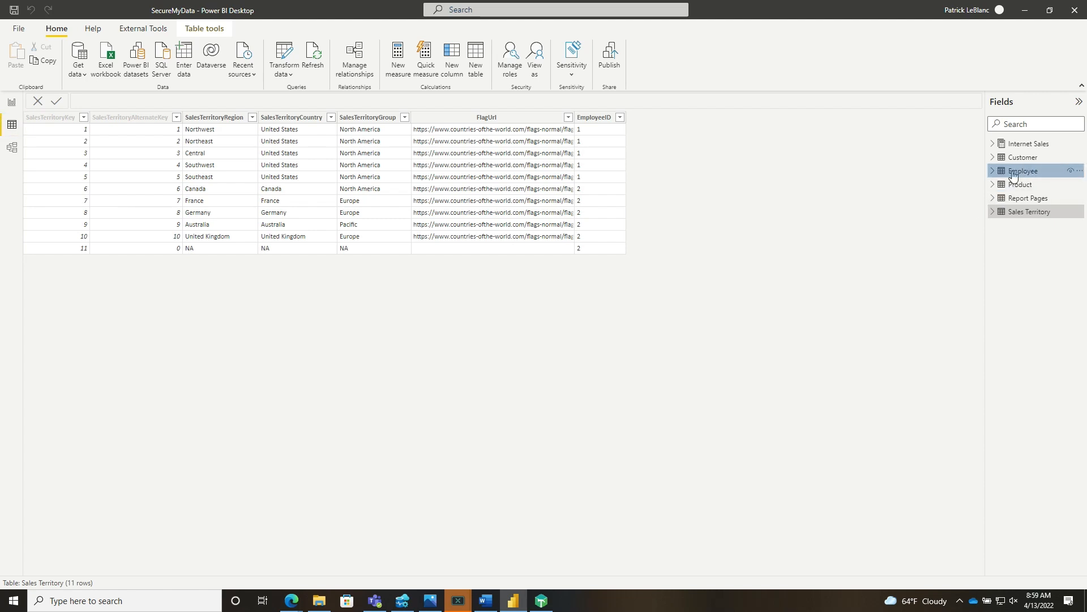
{"action": "left_click", "coordinate": [1022, 171]}
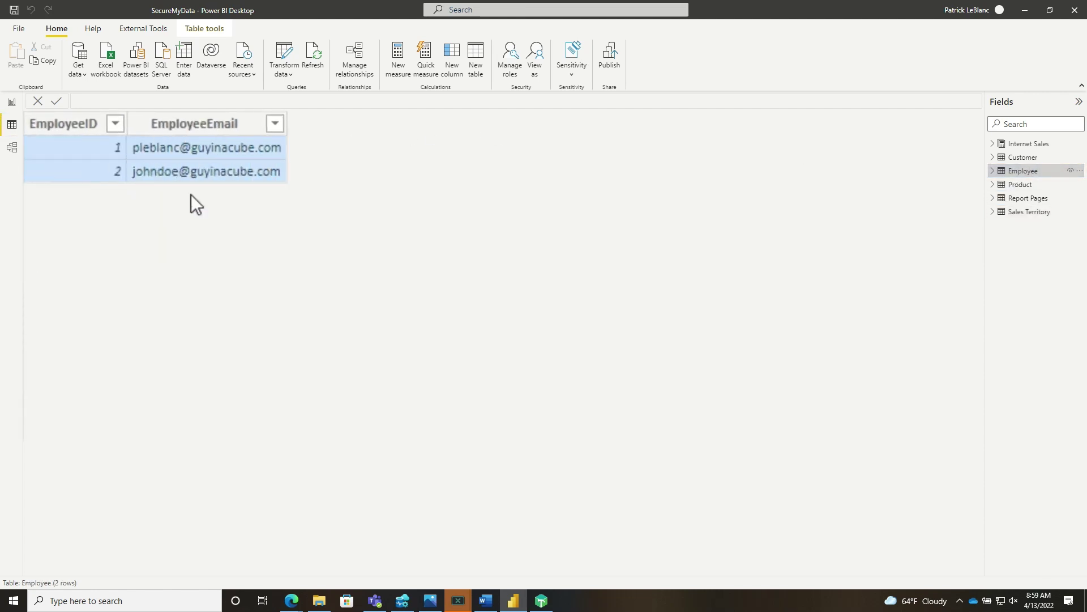
{"action": "left_click", "coordinate": [63, 124]}
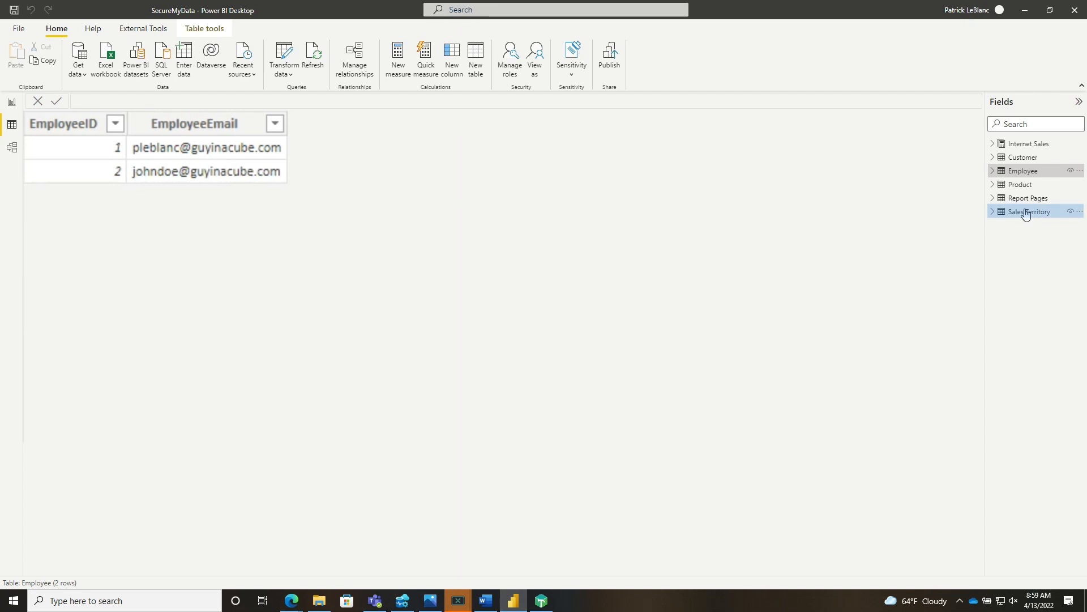
- View the Sales Territory table's EmployeeID column and expand the Customer table's field list
{"action": "left_click", "coordinate": [1029, 212]}
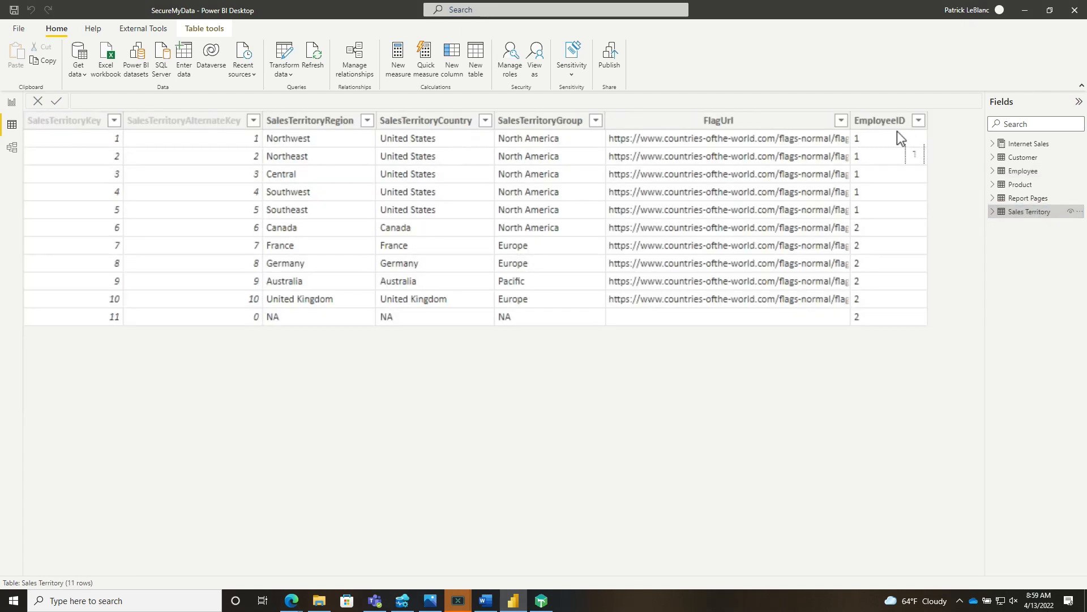
{"action": "left_click", "coordinate": [878, 120]}
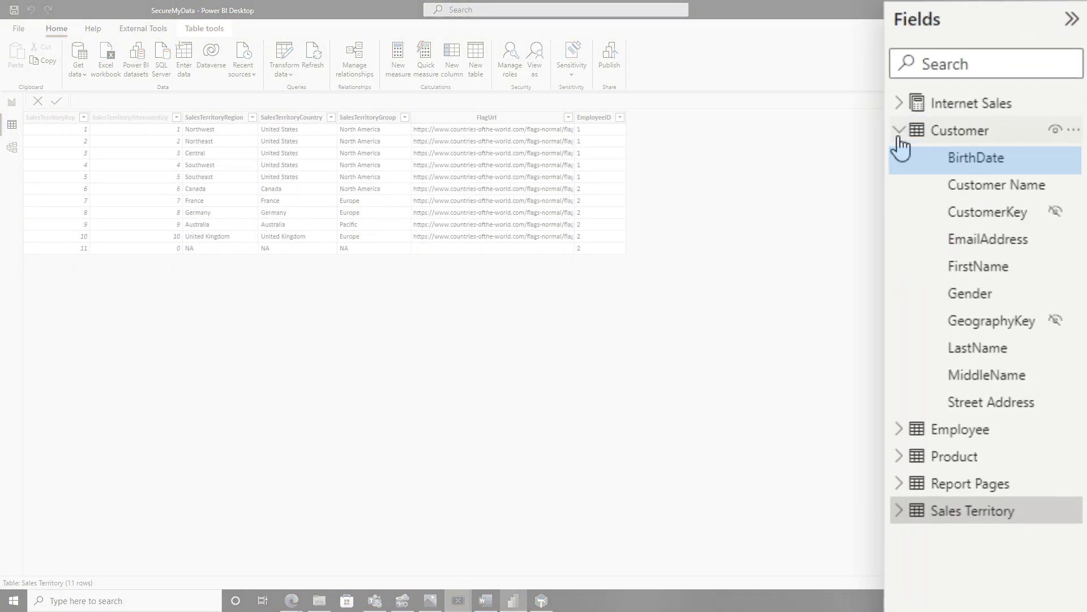
{"action": "left_click", "coordinate": [993, 401]}
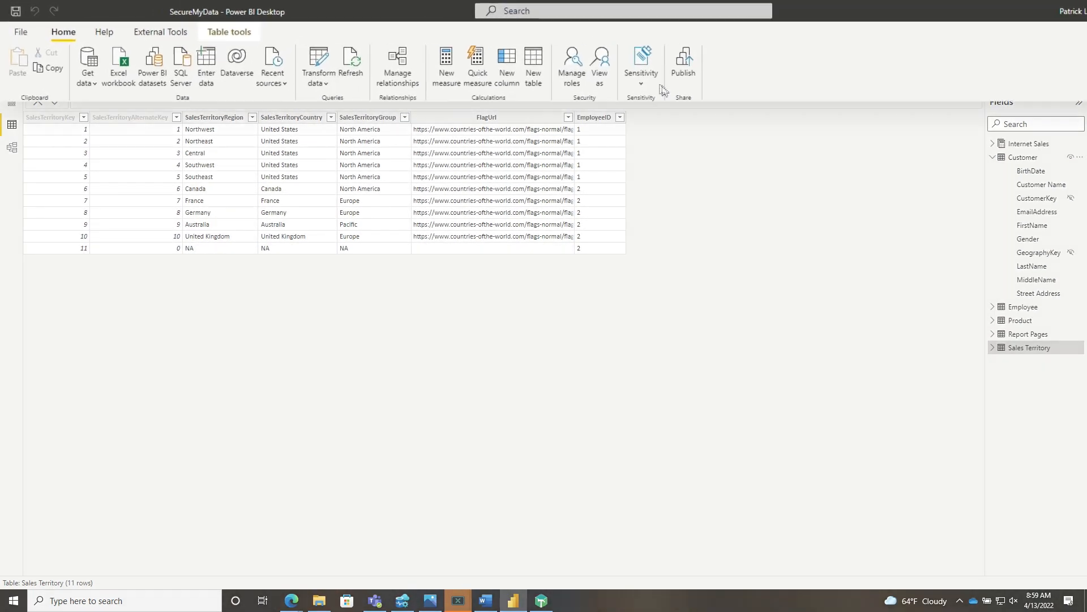
- Review the RLS role's Employee filter matching EmployeeEmail to USERPRINCIPALNAME()
{"action": "left_click", "coordinate": [571, 65]}
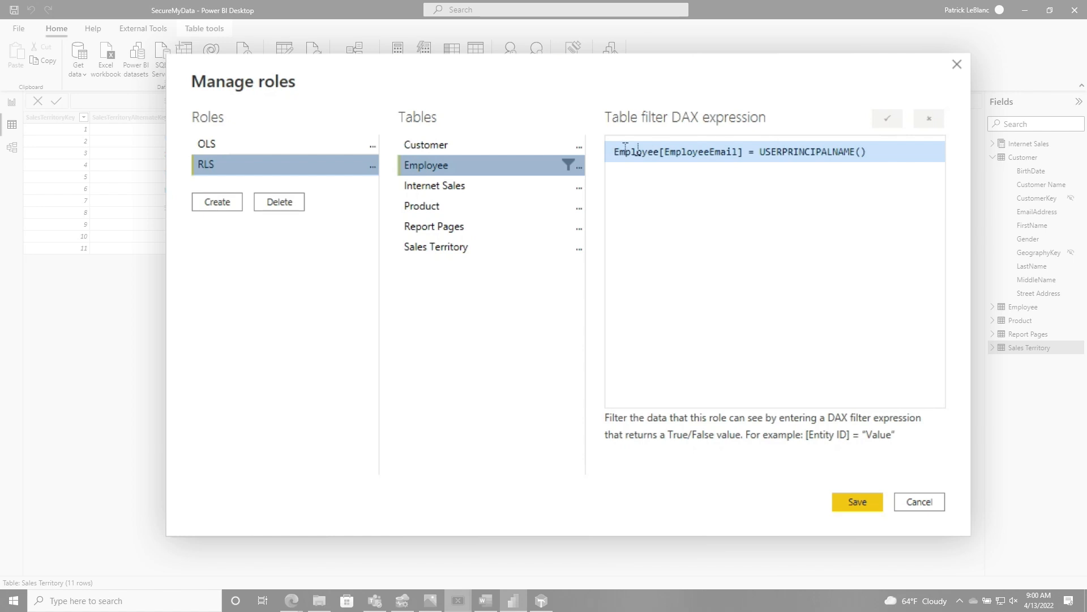
{"action": "left_click", "coordinate": [206, 144]}
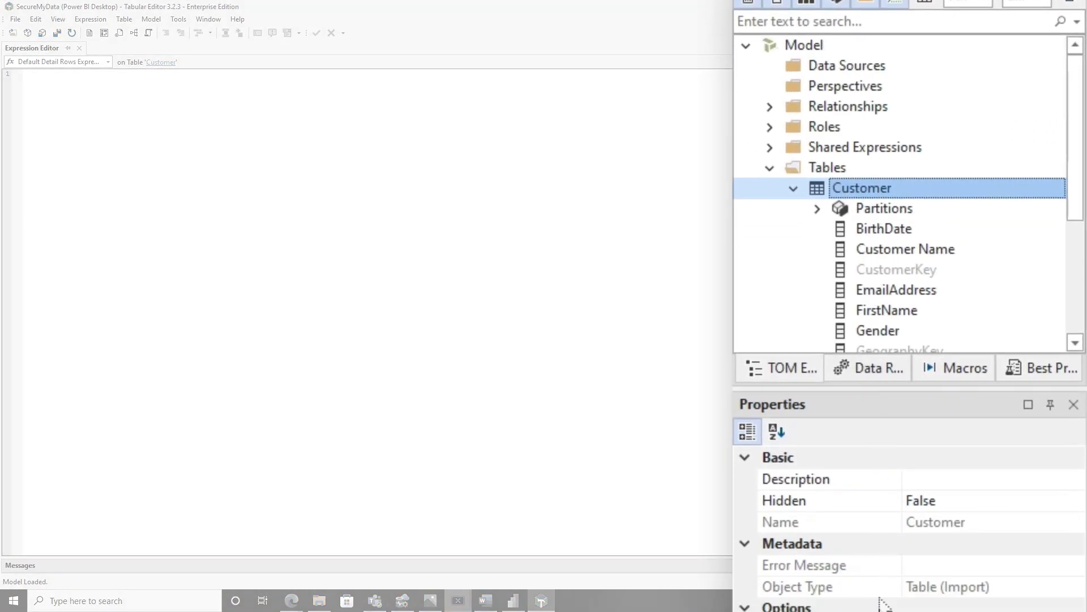
- Expand Object Level Security for the Customer table and select its Street Address column
{"action": "scroll", "scroll_direction": "down", "scroll_amount": 3}
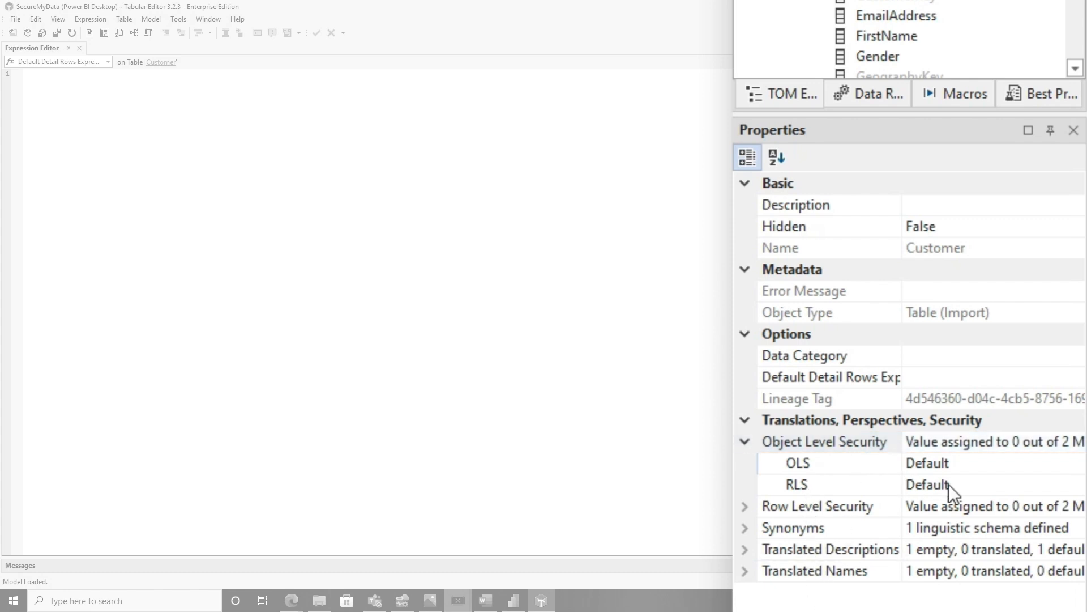
{"action": "left_click", "coordinate": [1073, 462]}
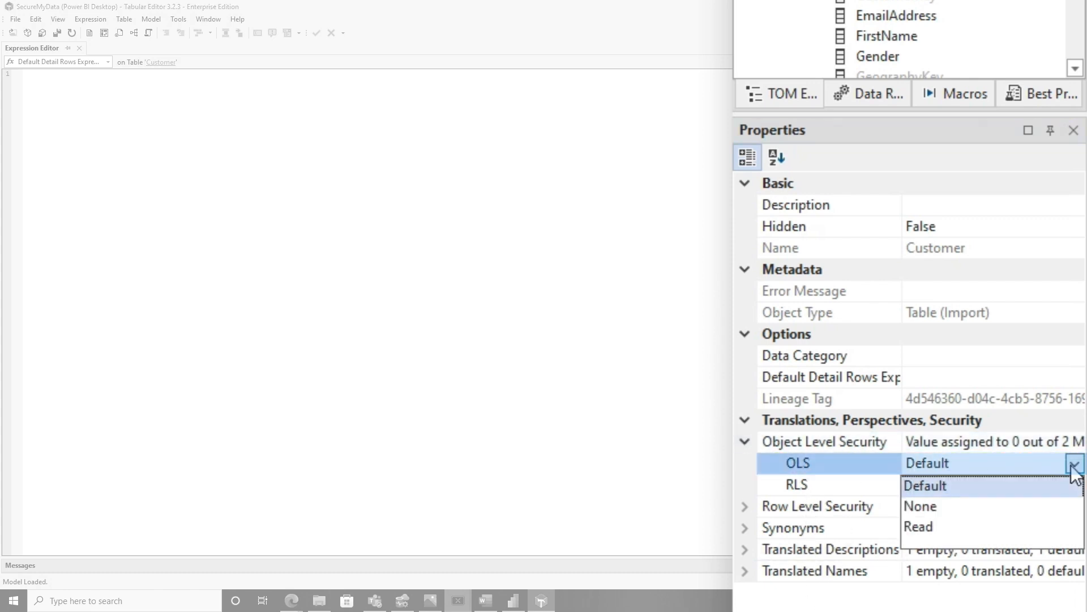
{"action": "left_click", "coordinate": [779, 94]}
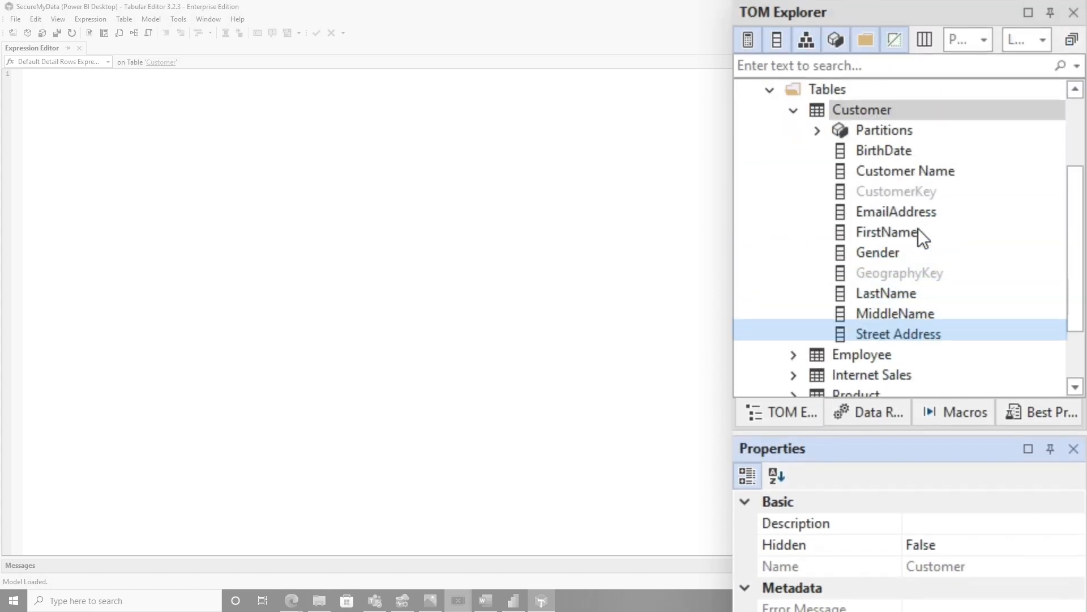
{"action": "left_click", "coordinate": [897, 333]}
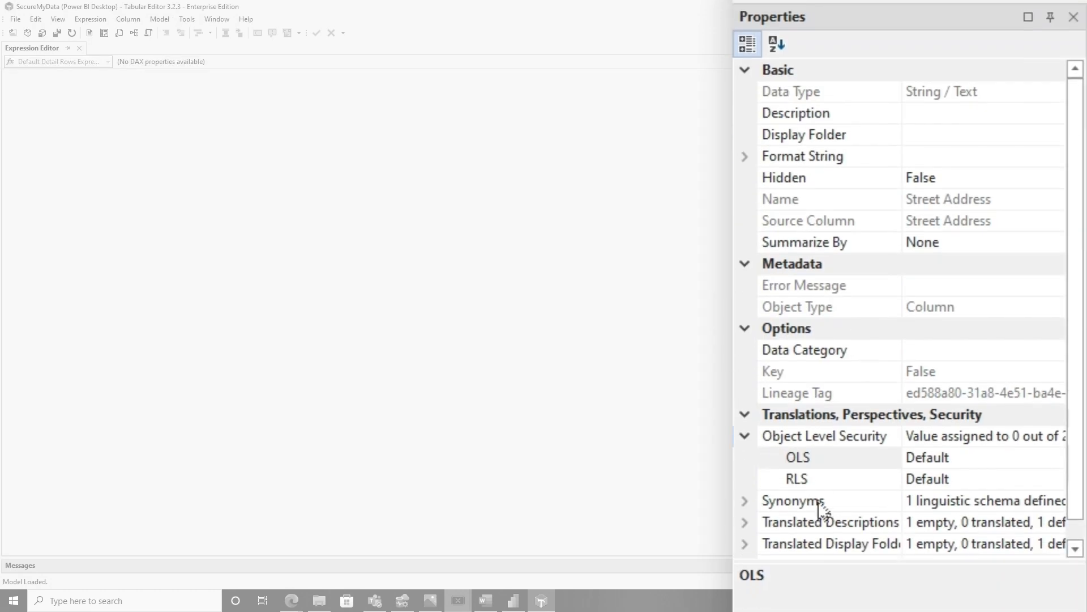
- Review the Street Address OLS permission choices Default, None and Read
{"action": "left_click", "coordinate": [796, 457]}
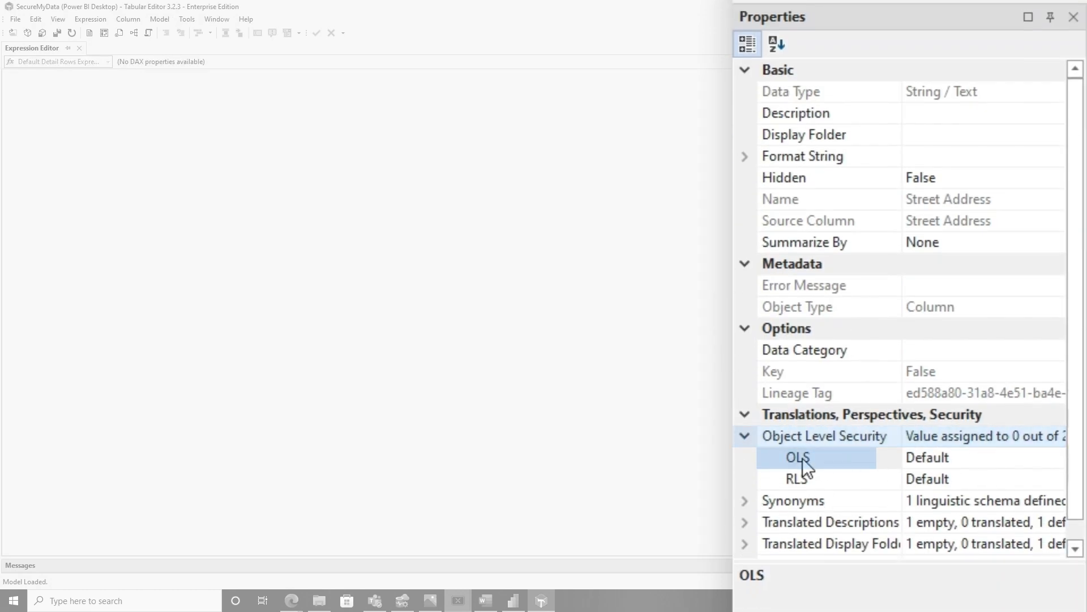
{"action": "left_click", "coordinate": [1055, 456]}
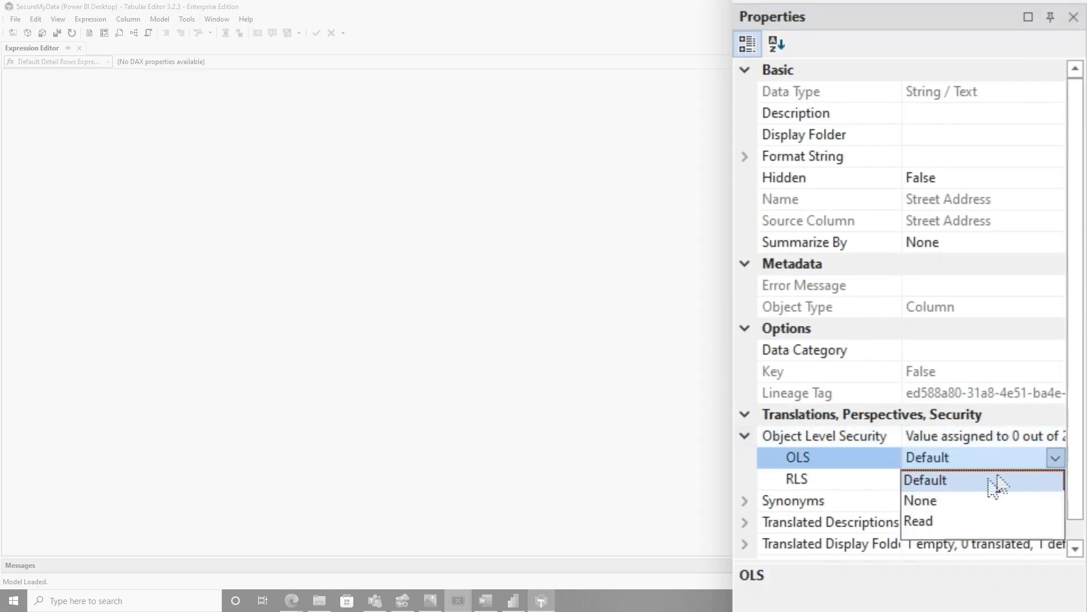
{"action": "left_click", "coordinate": [920, 500]}
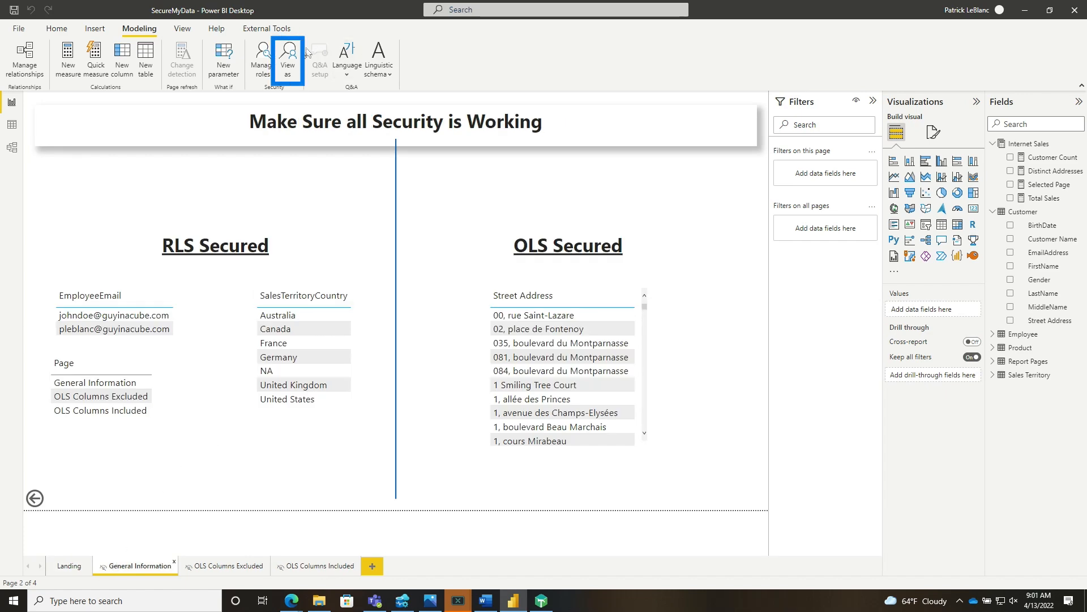
- Tick the OLS role in the View as roles dialog to preview the test page
{"action": "left_click", "coordinate": [288, 59]}
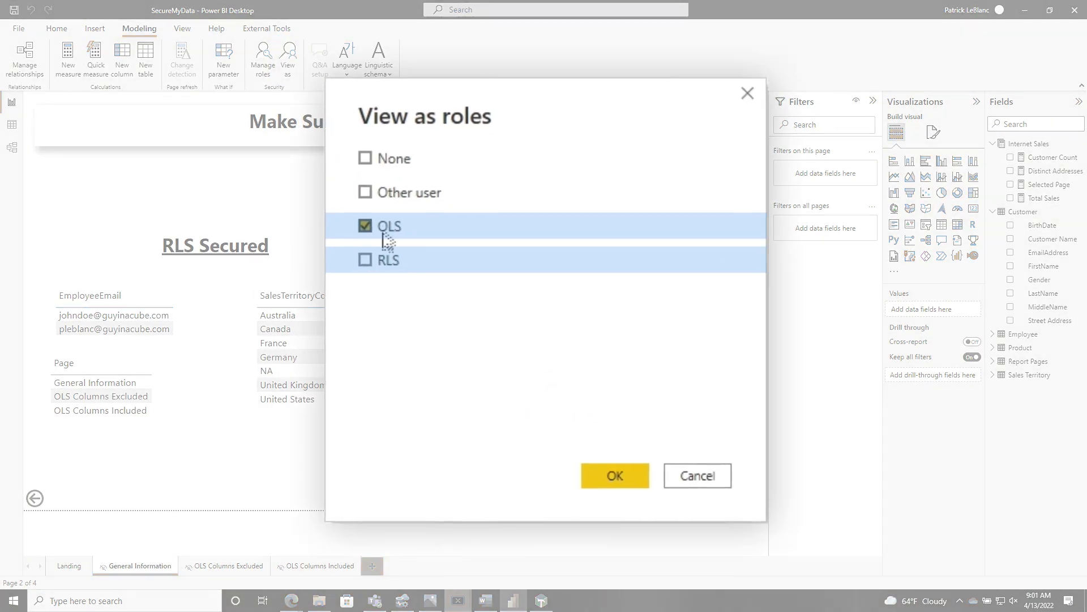
{"action": "left_click", "coordinate": [613, 476]}
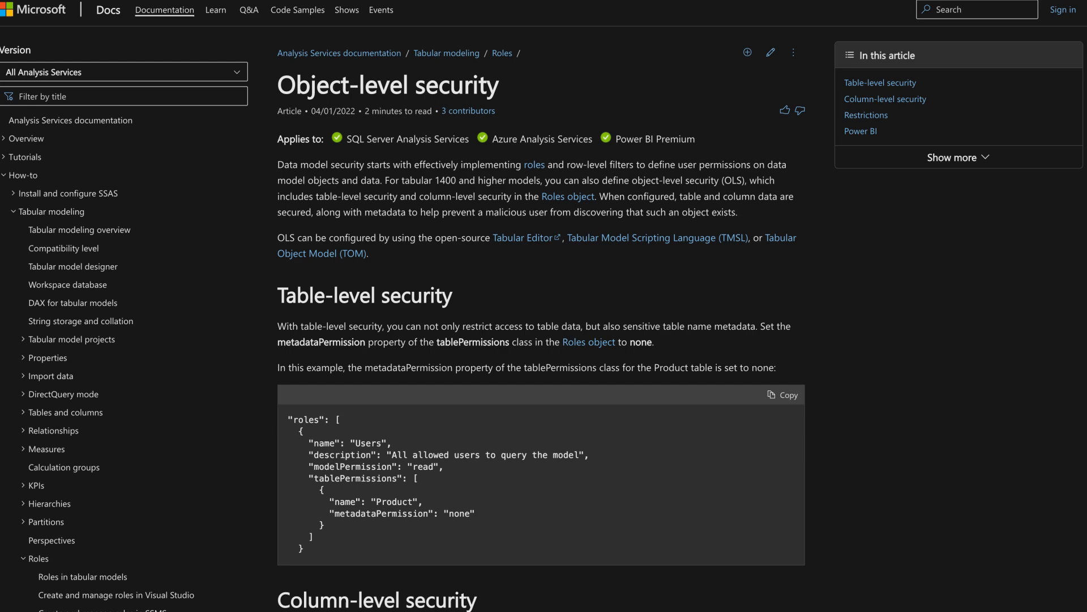
{"action": "scroll", "scroll_direction": "down", "scroll_amount": 3}
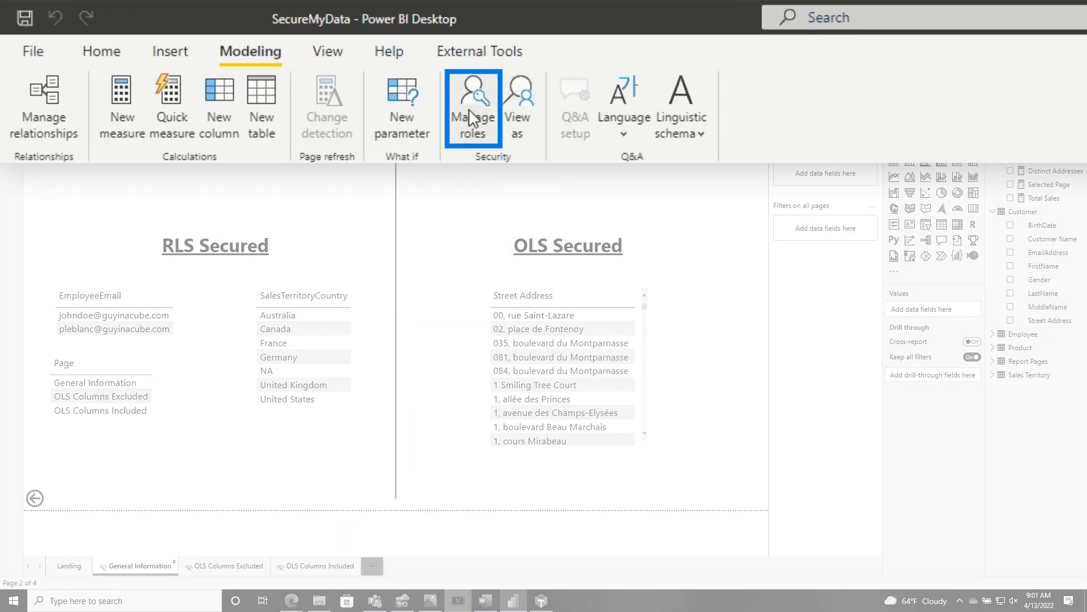
- Rename the OLS role to 'OLS and RLS' and select Employee for the USERPRINCIPALNAME() email filter
{"action": "left_click", "coordinate": [472, 108]}
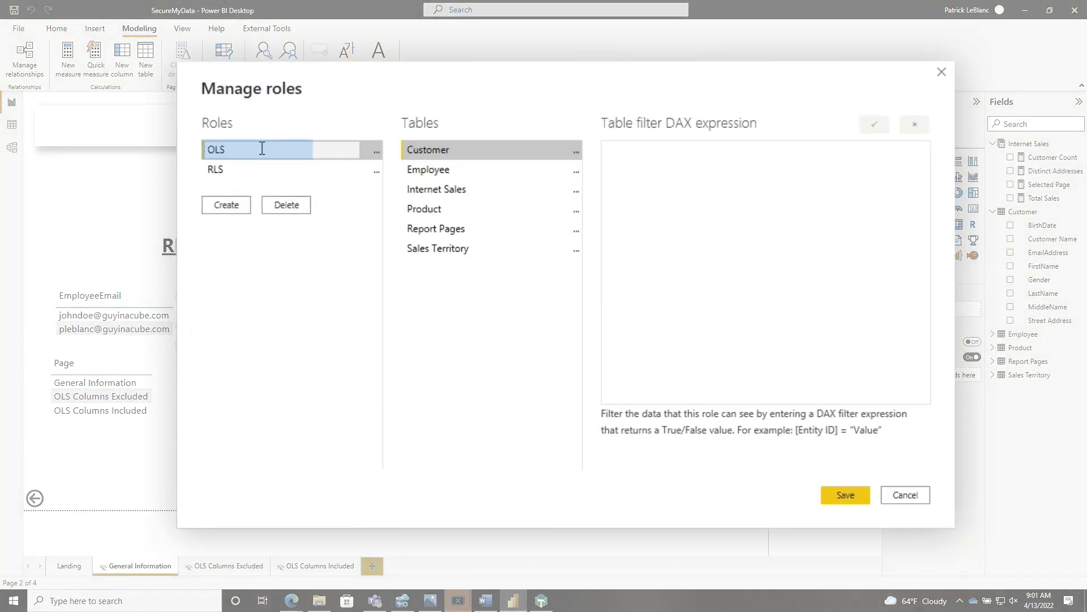
{"action": "type", "text": "and RLS"}
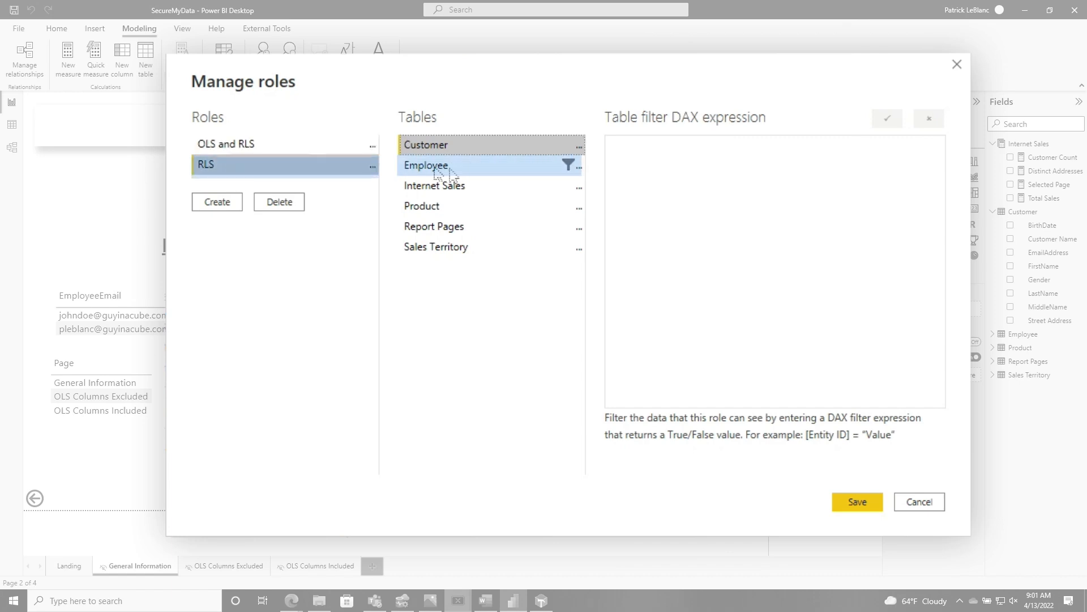
{"action": "left_click", "coordinate": [235, 144]}
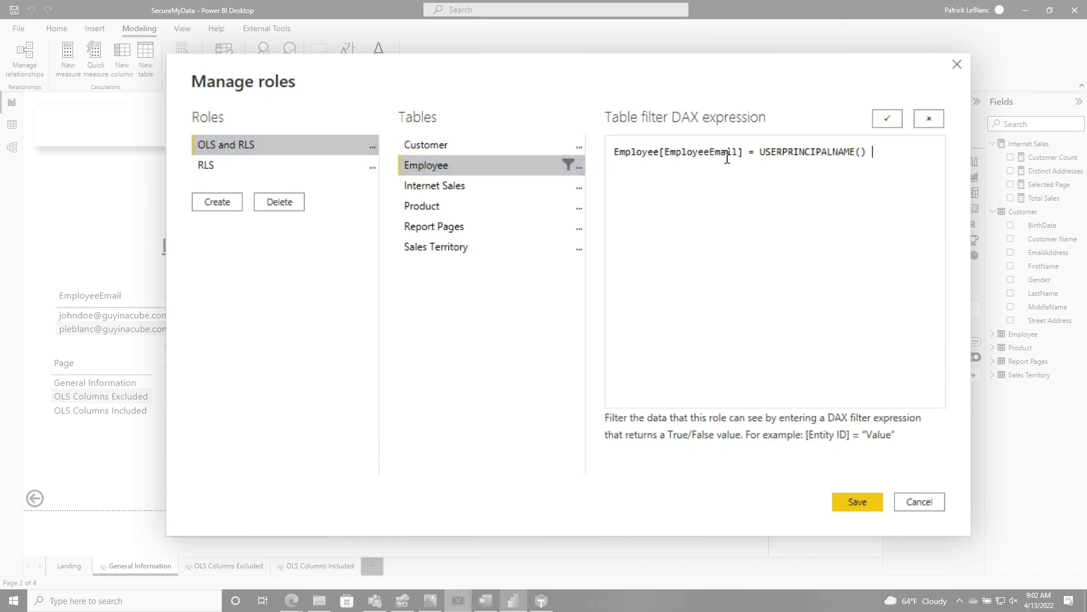
{"action": "mouse_move", "coordinate": [244, 171]}
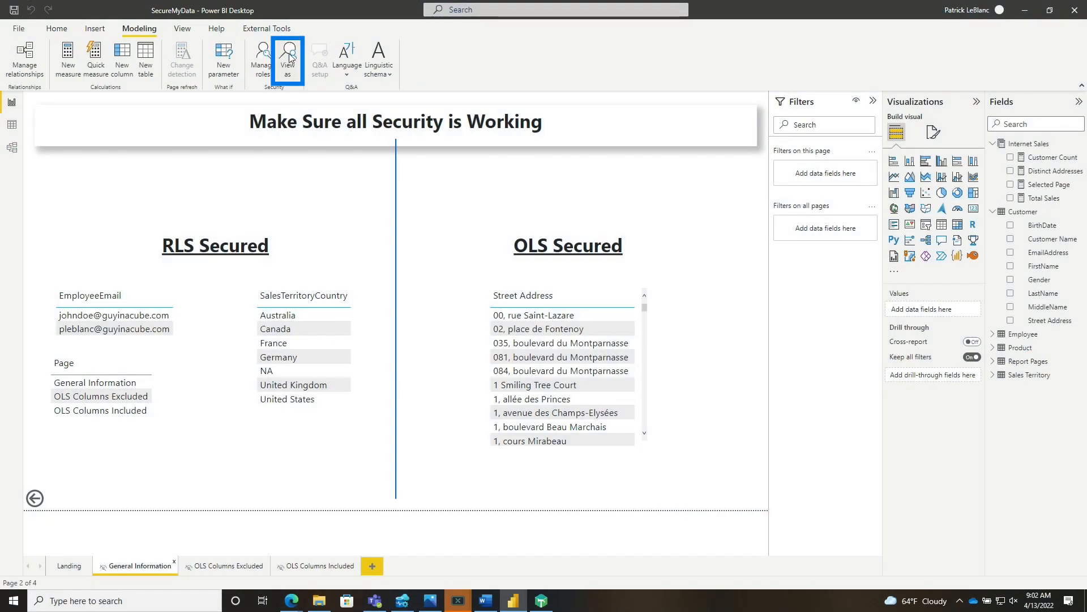
- Preview the test page as the 'OLS and RLS' role
{"action": "left_click", "coordinate": [286, 57]}
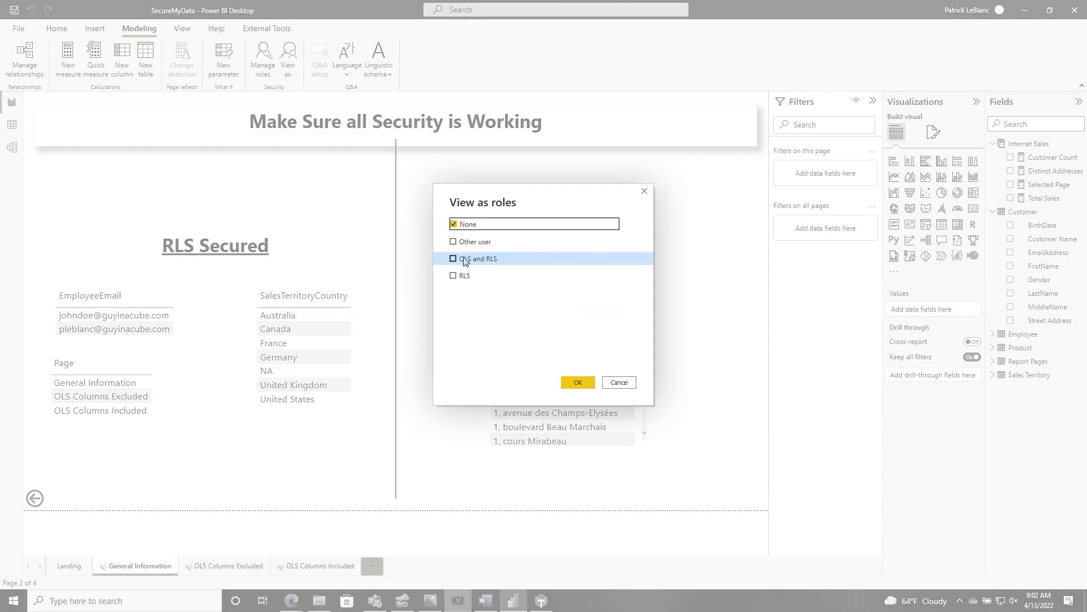
{"action": "left_click", "coordinate": [577, 382]}
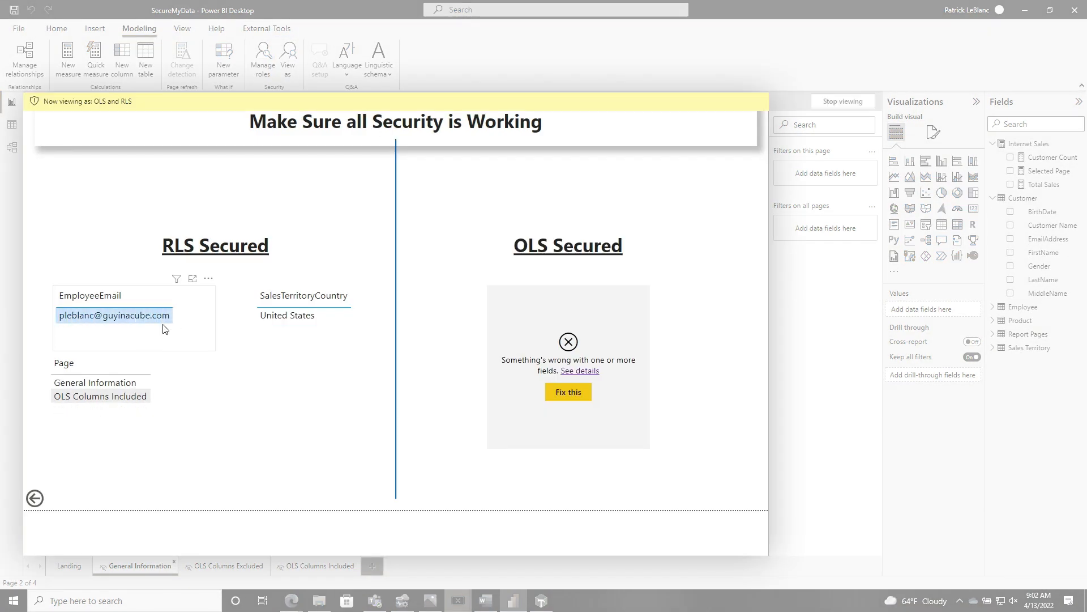
- Highlight the one remaining employee email and the United States row in the filtered visuals
{"action": "left_click", "coordinate": [301, 329]}
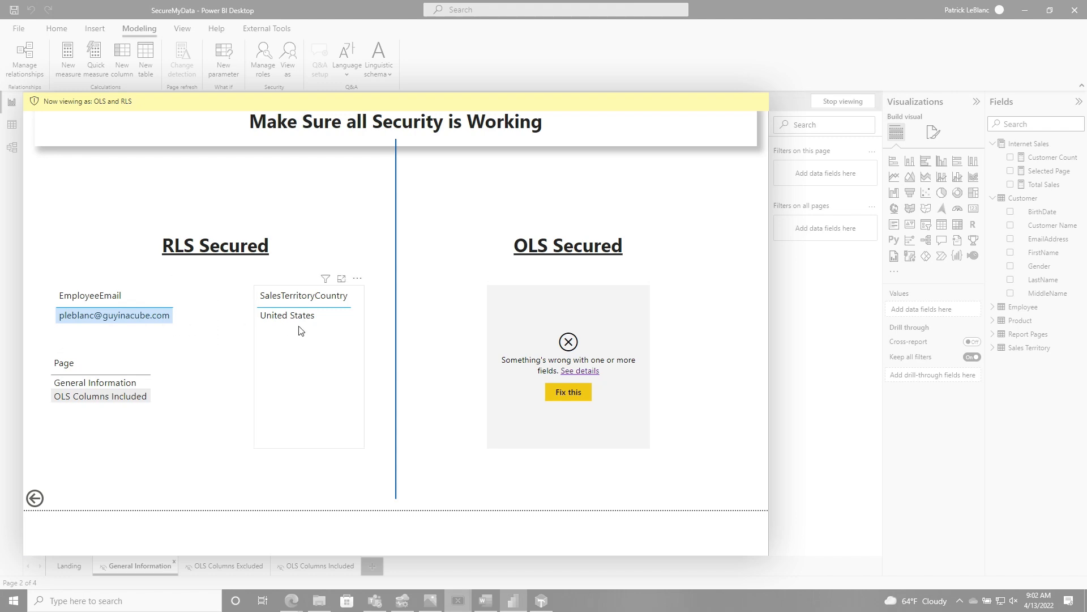
{"action": "left_click", "coordinate": [287, 315]}
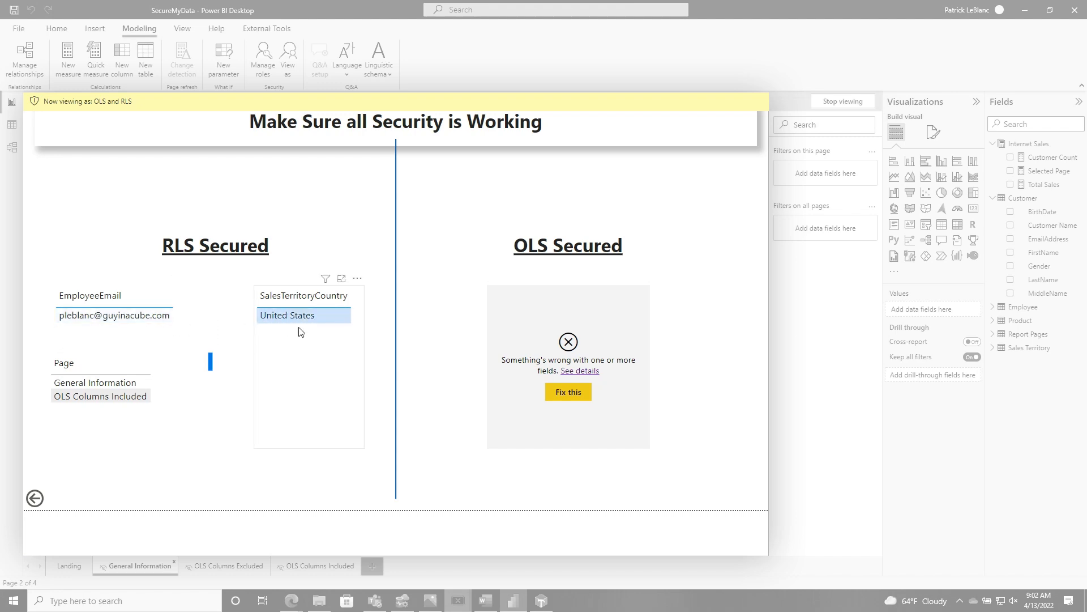
{"action": "left_click", "coordinate": [568, 416]}
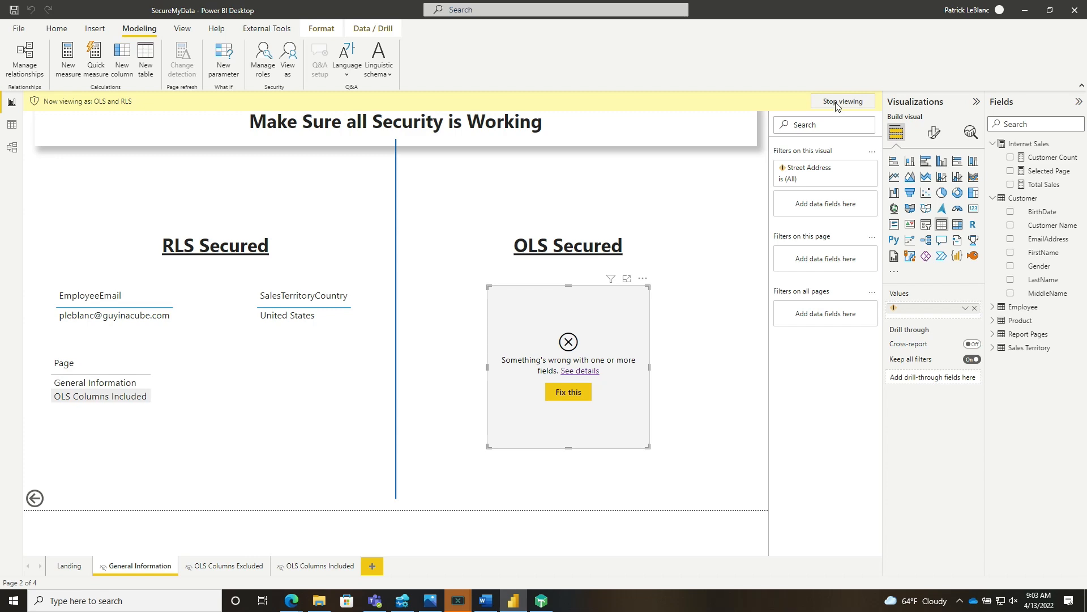
- Stop the role preview and look at the Sales Territory table's data
{"action": "left_click", "coordinate": [841, 101]}
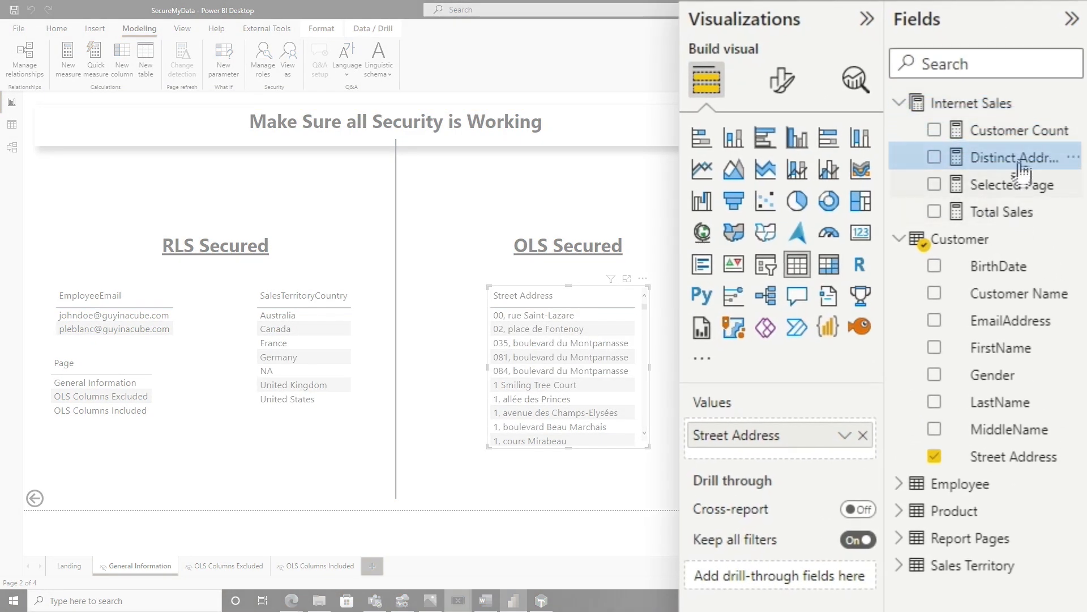
{"action": "left_click", "coordinate": [1009, 156]}
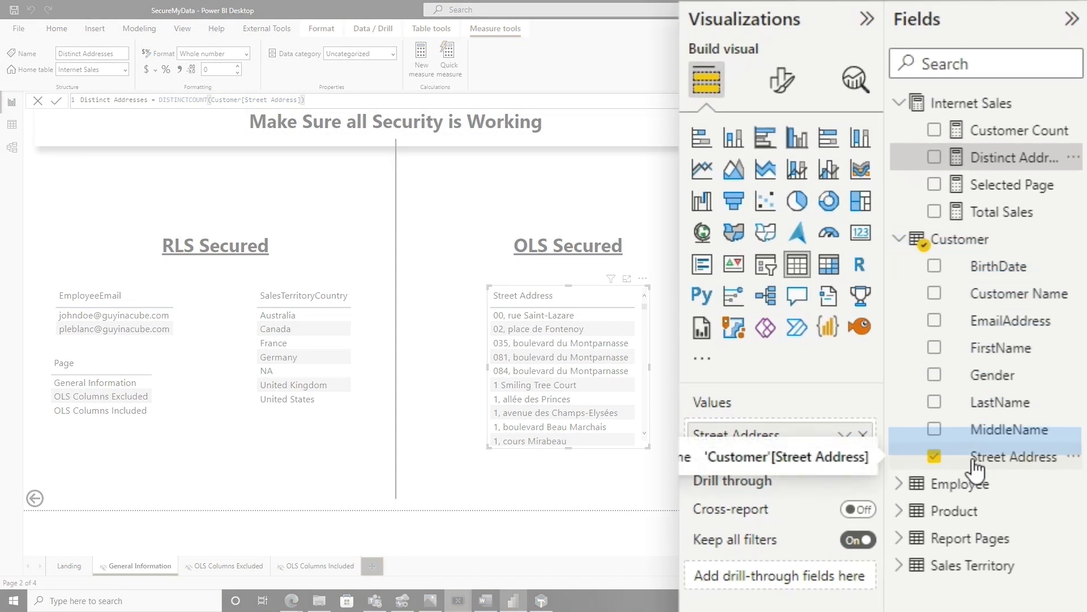
{"action": "left_click", "coordinate": [139, 29]}
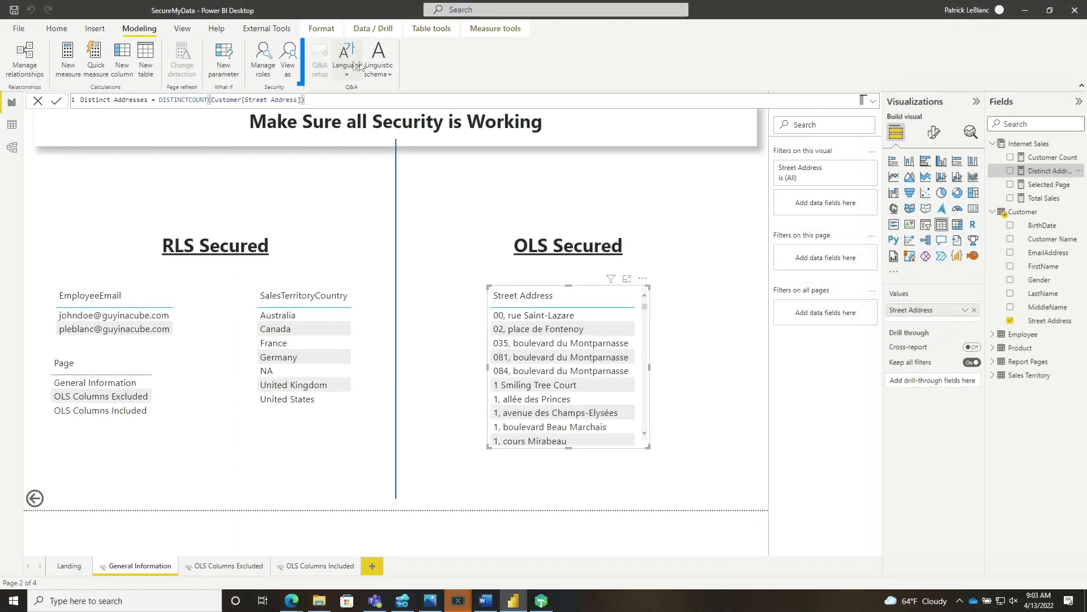
- View the security check page again as the 'OLS and RLS' role, hiding Distinct Addresses
{"action": "left_click", "coordinate": [287, 55]}
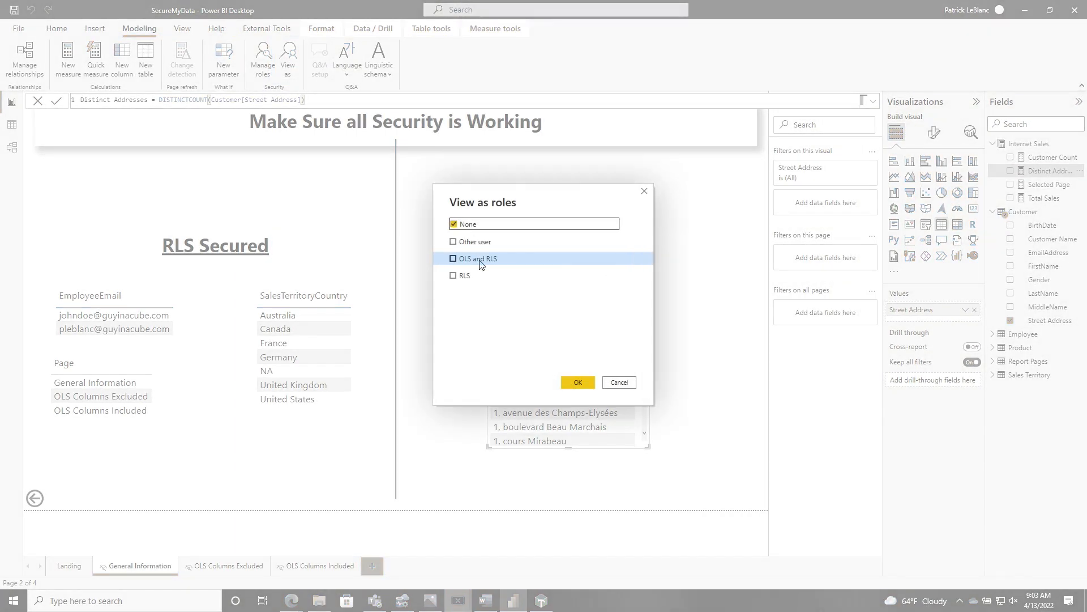
{"action": "left_click", "coordinate": [454, 257]}
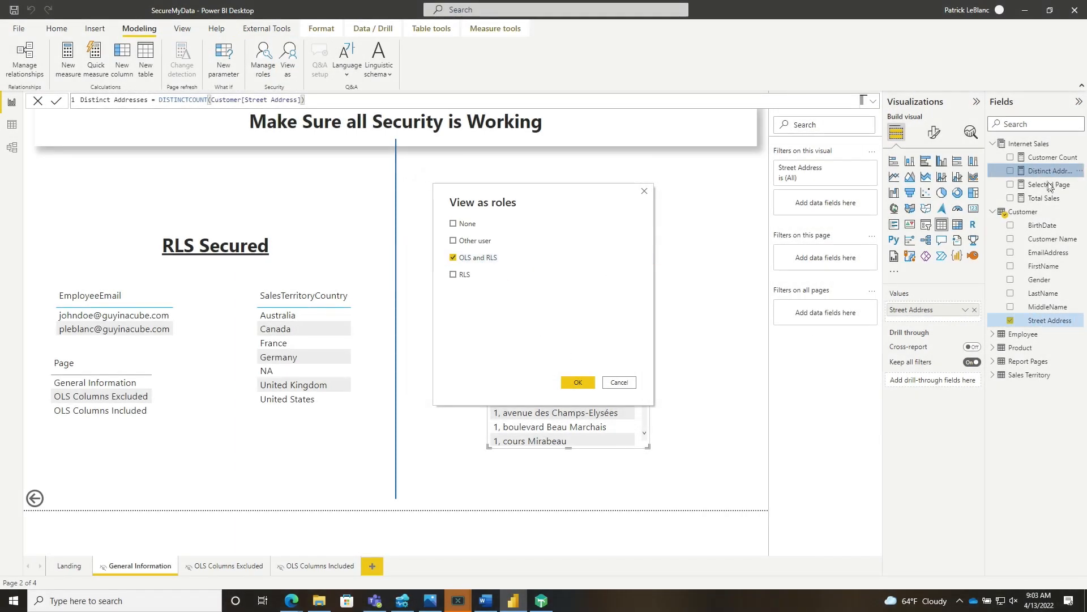
{"action": "left_click", "coordinate": [577, 382]}
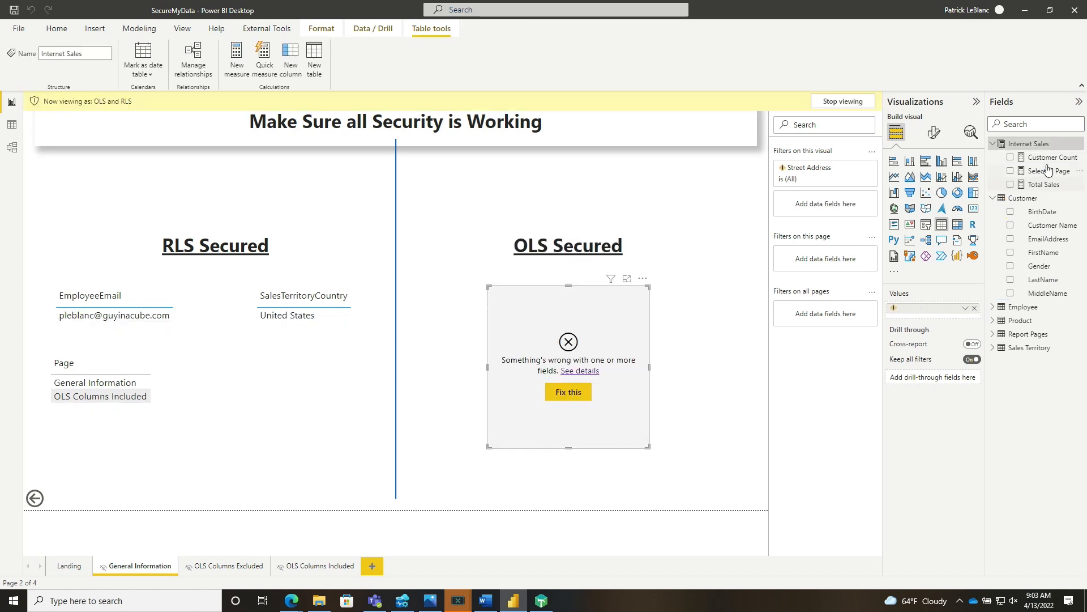
{"action": "mouse_move", "coordinate": [1077, 171]}
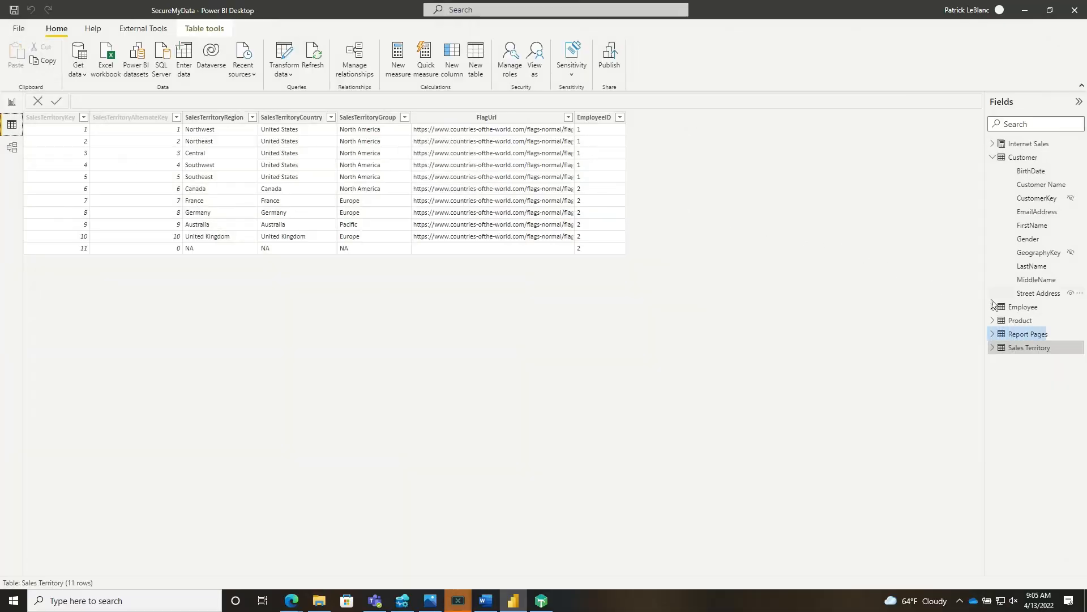
- Compare Report Pages rows for EmployeeID 2 and 1, then return to the report canvas
{"action": "left_click", "coordinate": [1027, 333]}
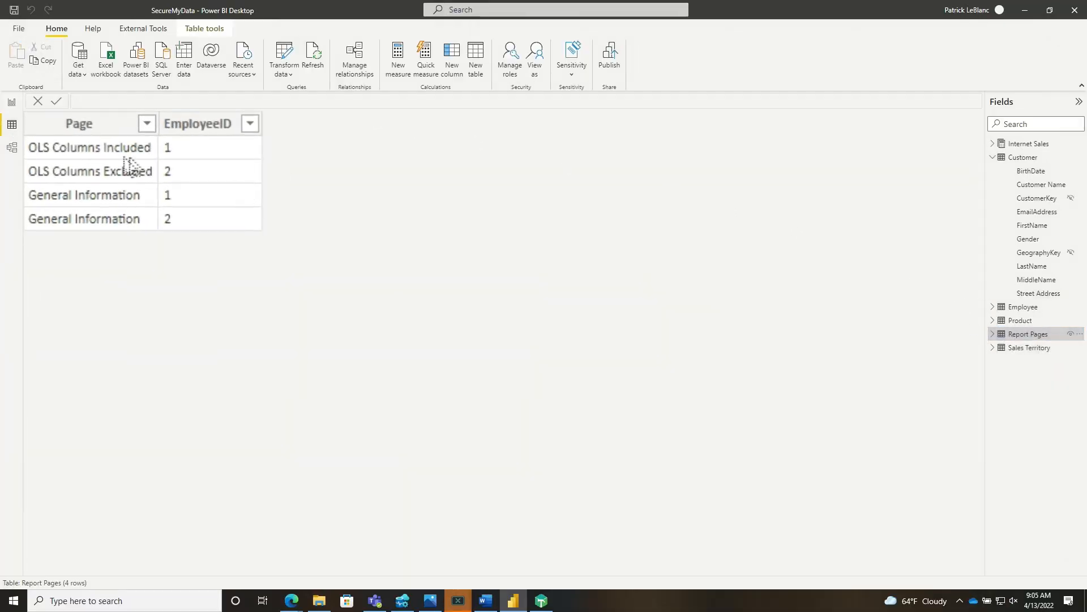
{"action": "left_click", "coordinate": [90, 171]}
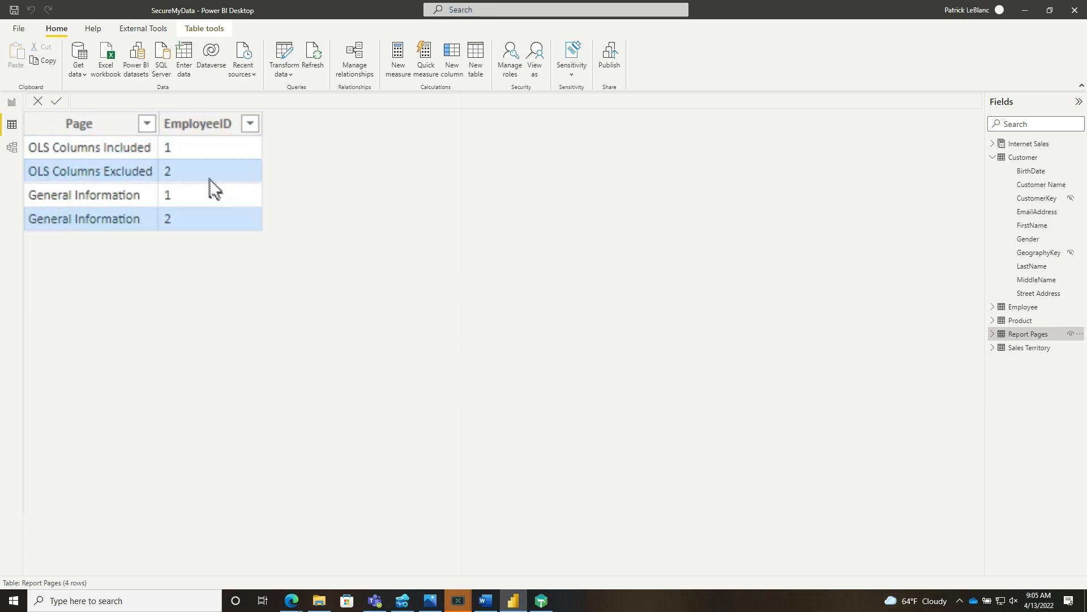
{"action": "mouse_move", "coordinate": [194, 202]}
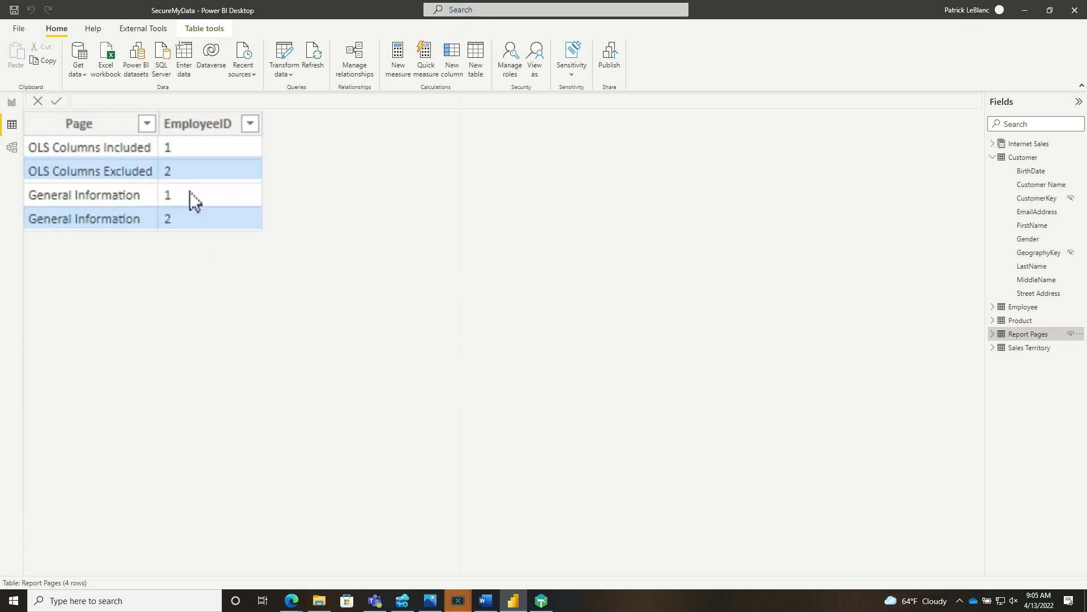
{"action": "left_click", "coordinate": [166, 147]}
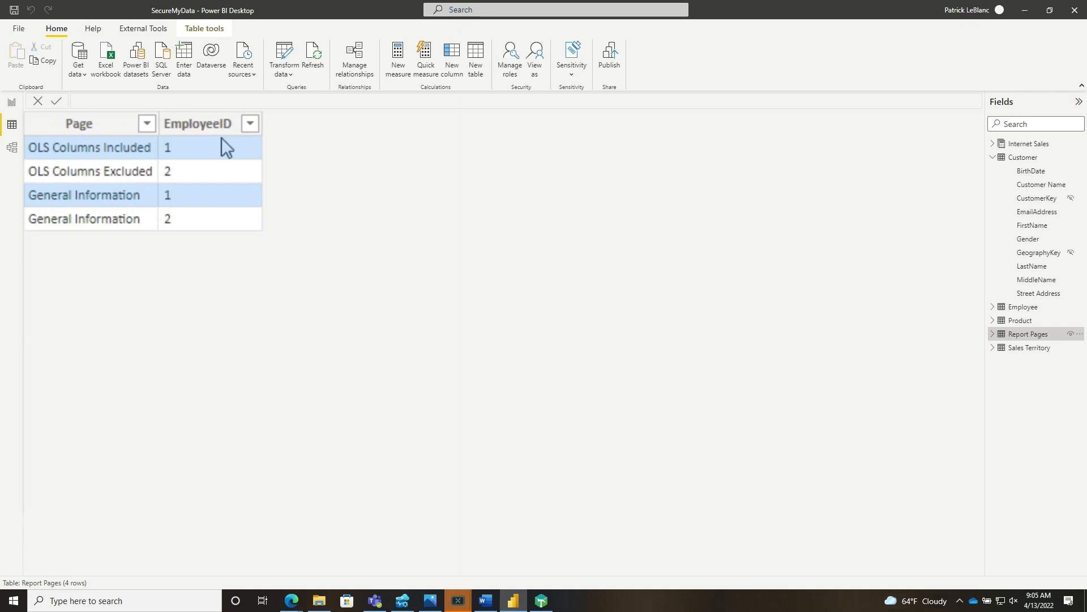
{"action": "mouse_move", "coordinate": [276, 161]}
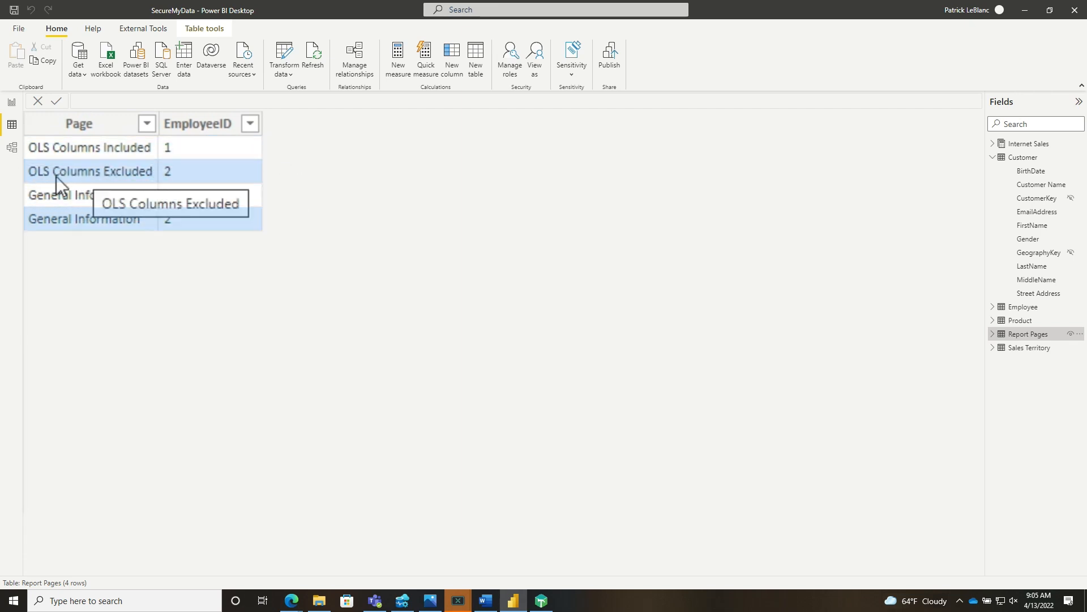
{"action": "mouse_move", "coordinate": [167, 236]}
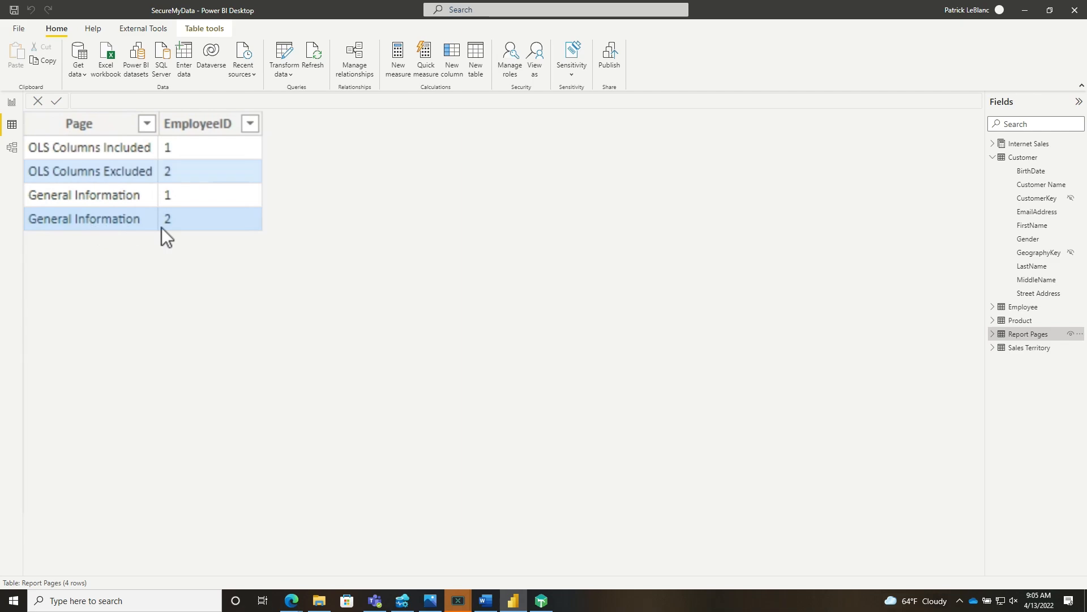
{"action": "left_click", "coordinate": [11, 111]}
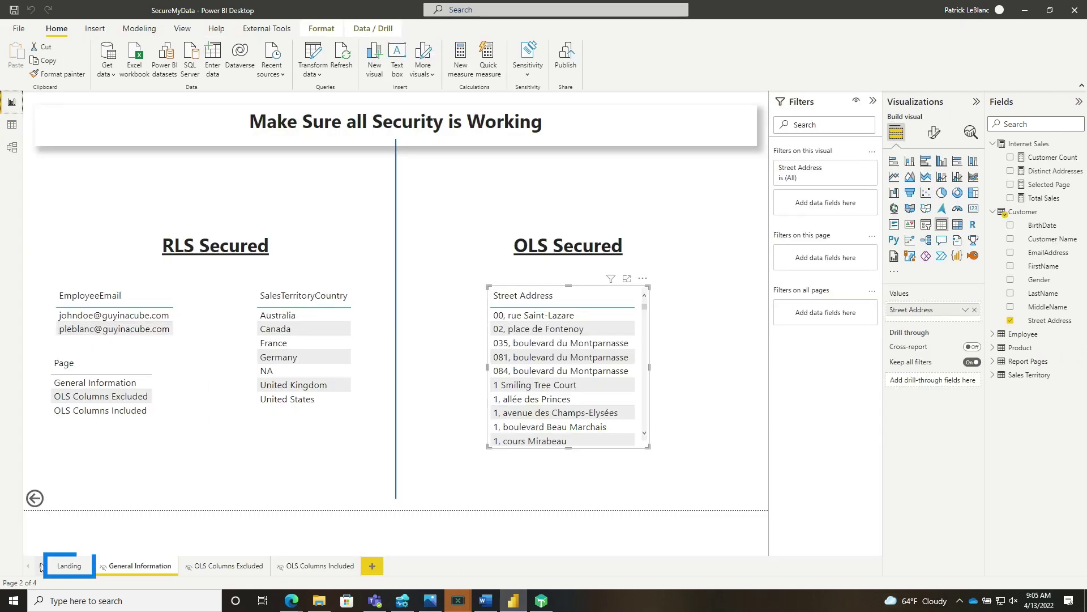
- On the Landing page, reveal the General Information button's page navigation action
{"action": "left_click", "coordinate": [70, 565]}
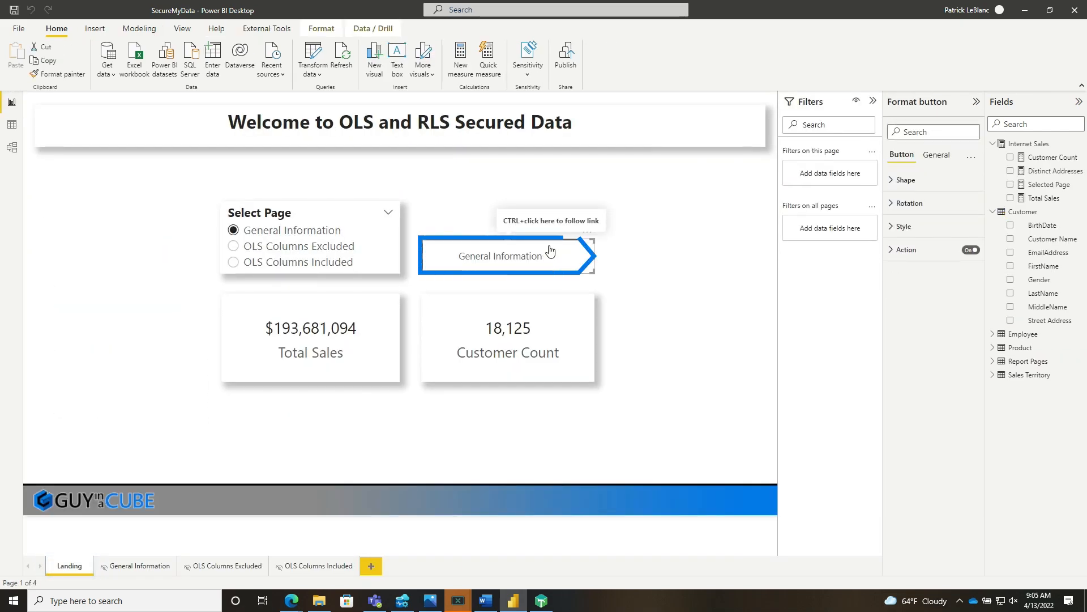
{"action": "left_click", "coordinate": [316, 257]}
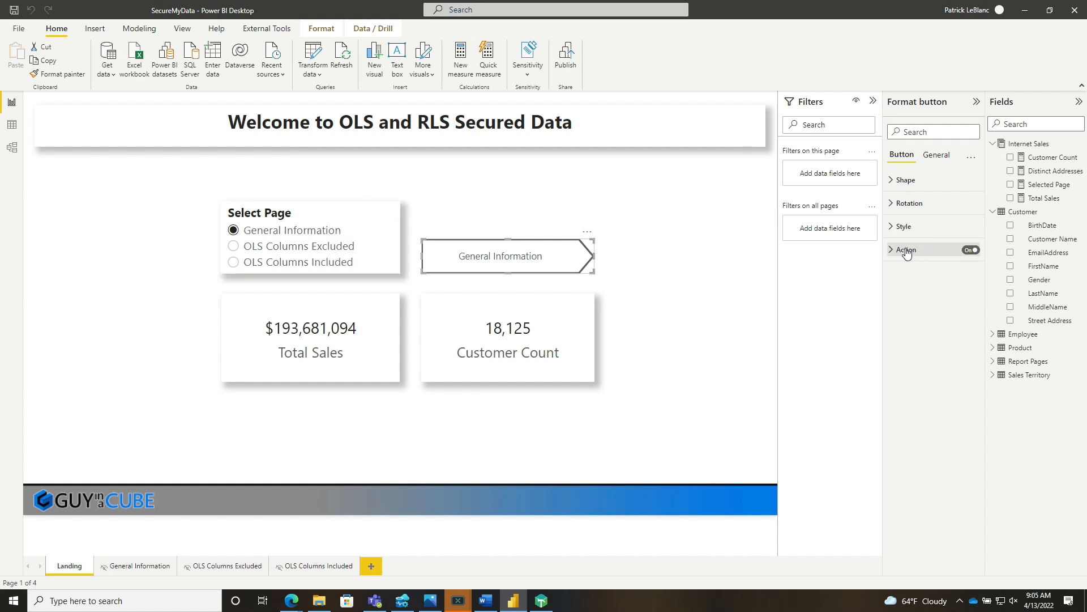
{"action": "left_click", "coordinate": [905, 250]}
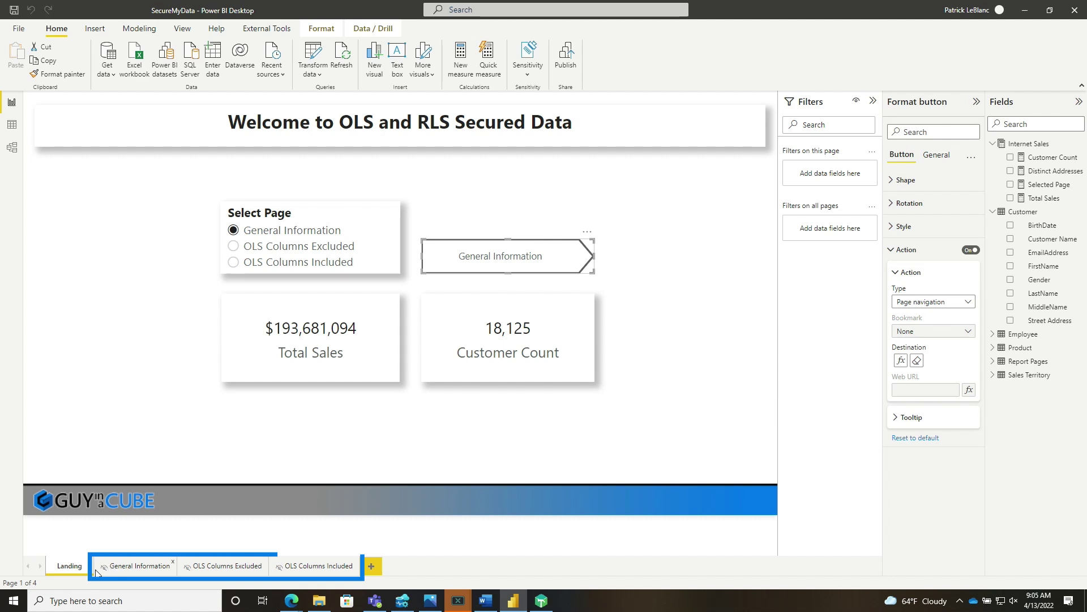
{"action": "mouse_move", "coordinate": [316, 566]}
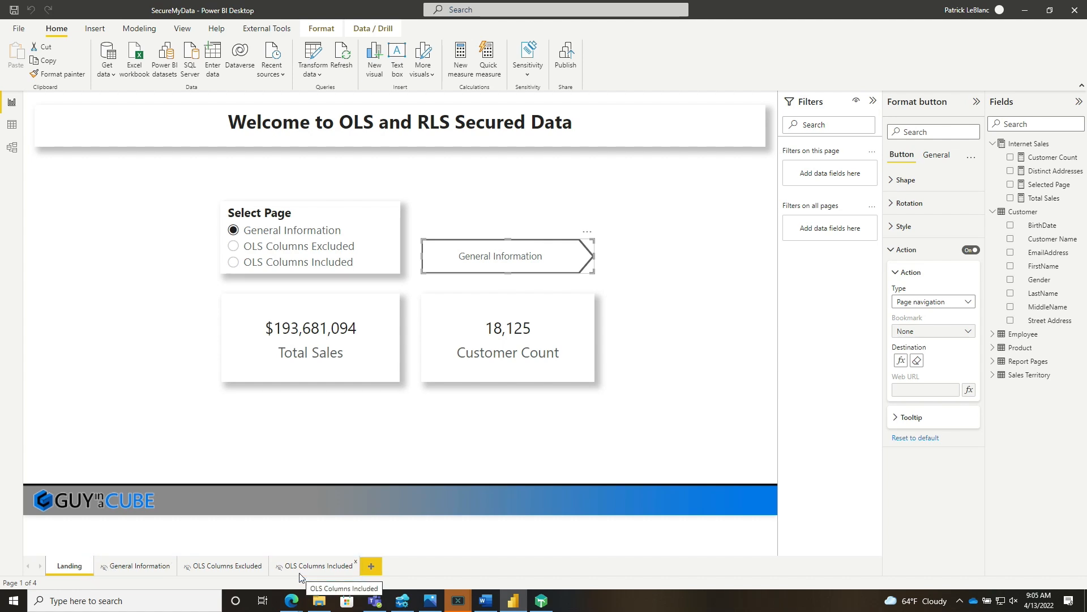
{"action": "mouse_move", "coordinate": [249, 569]}
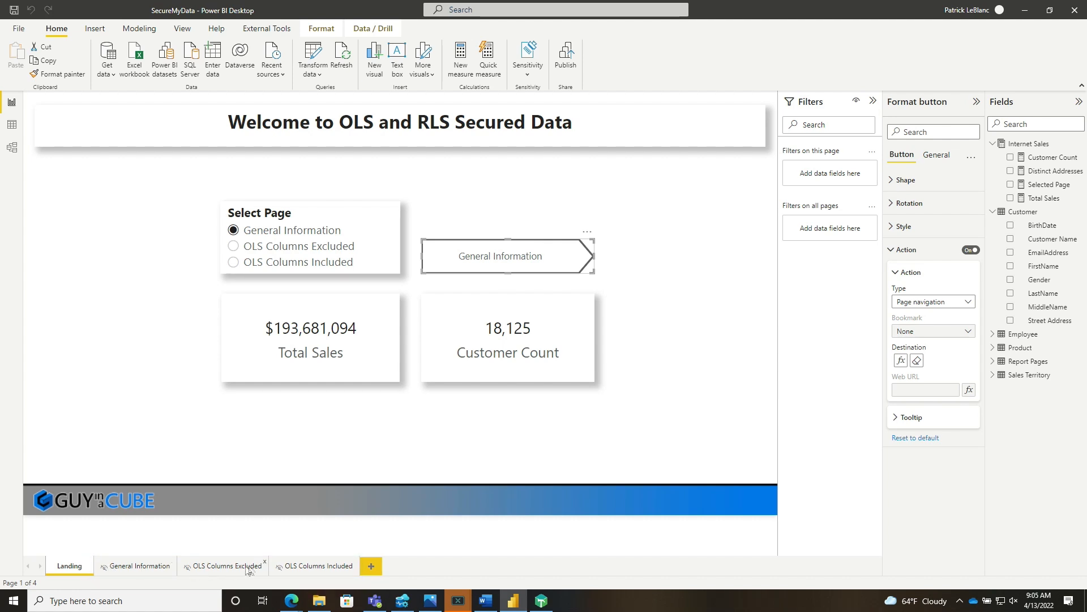
{"action": "mouse_move", "coordinate": [350, 284]}
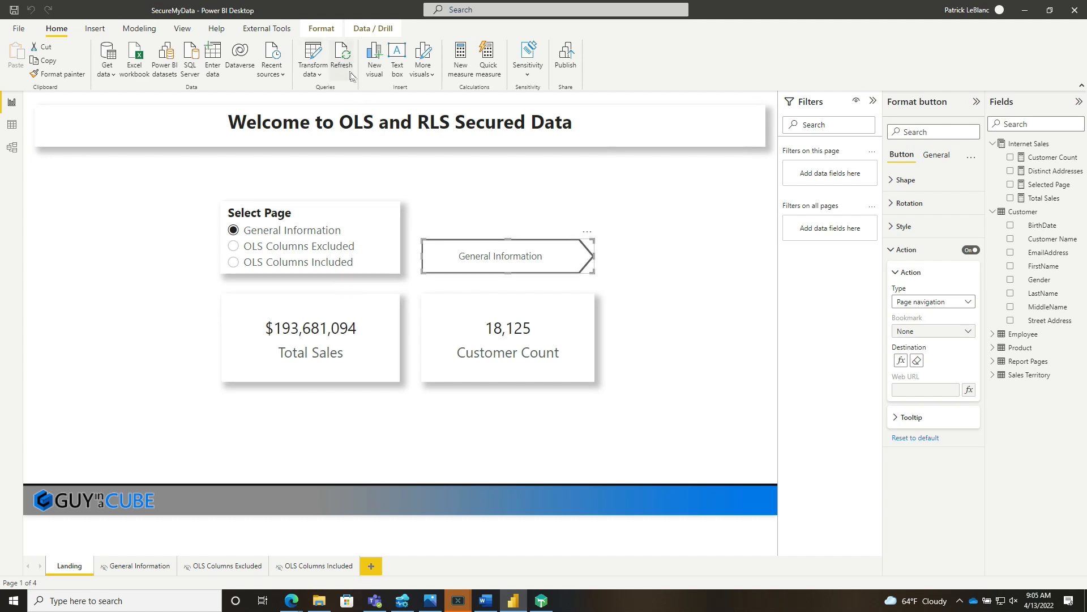
{"action": "mouse_move", "coordinate": [139, 28]}
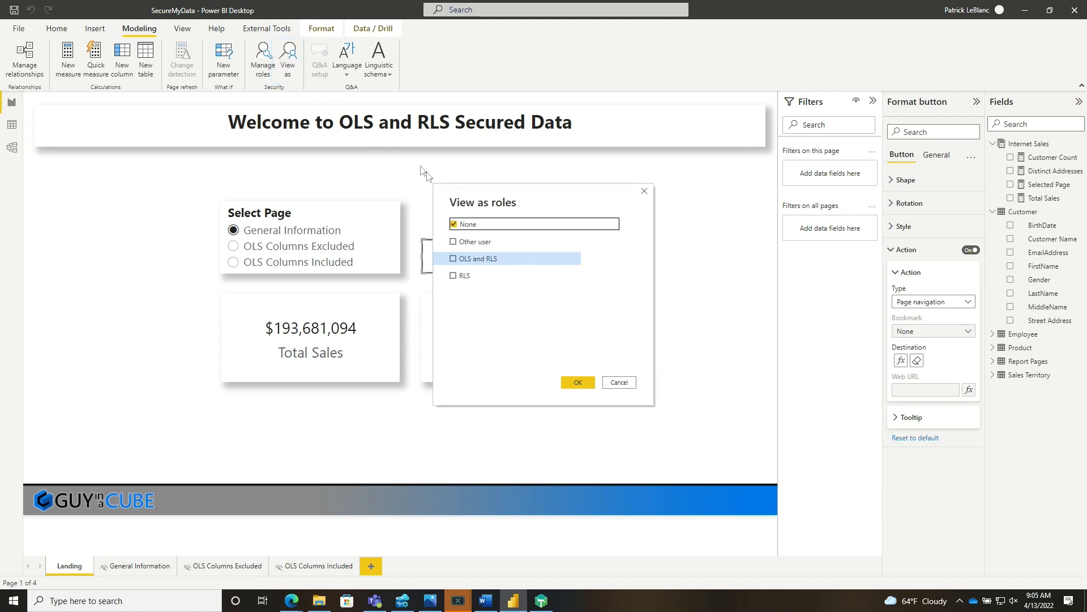
- Preview as the OLS and RLS role, visit General Information, and return to the Landing page
{"action": "left_click", "coordinate": [576, 382]}
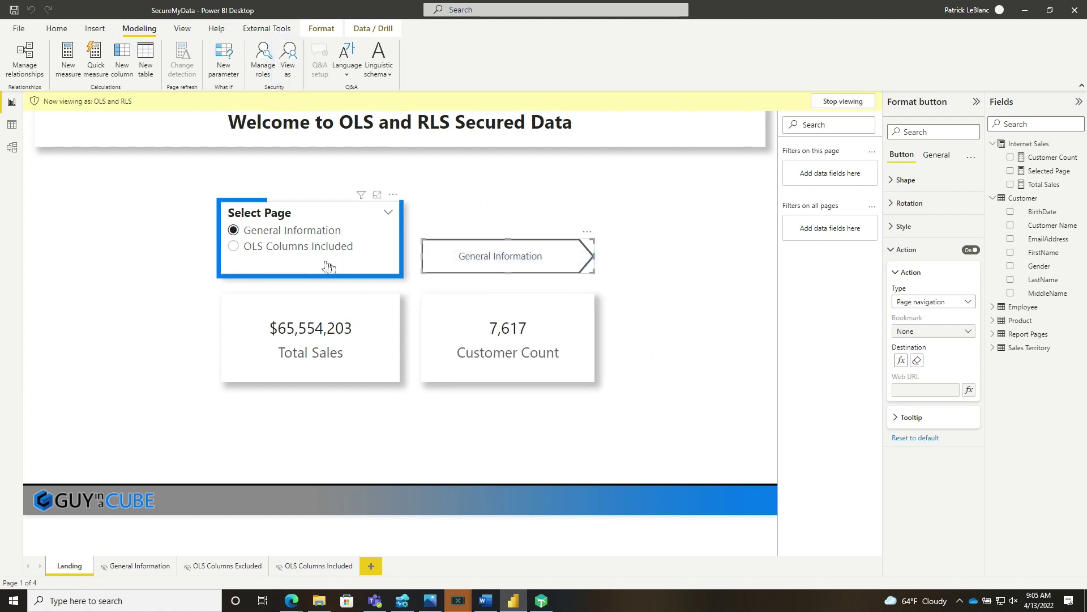
{"action": "mouse_move", "coordinate": [324, 250]}
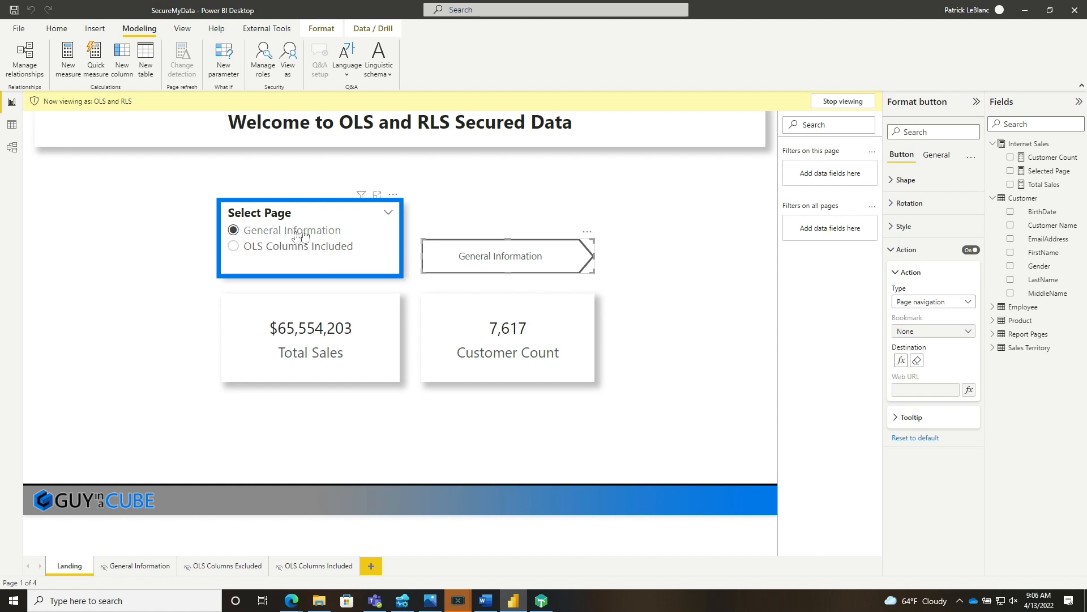
{"action": "mouse_move", "coordinate": [443, 267]}
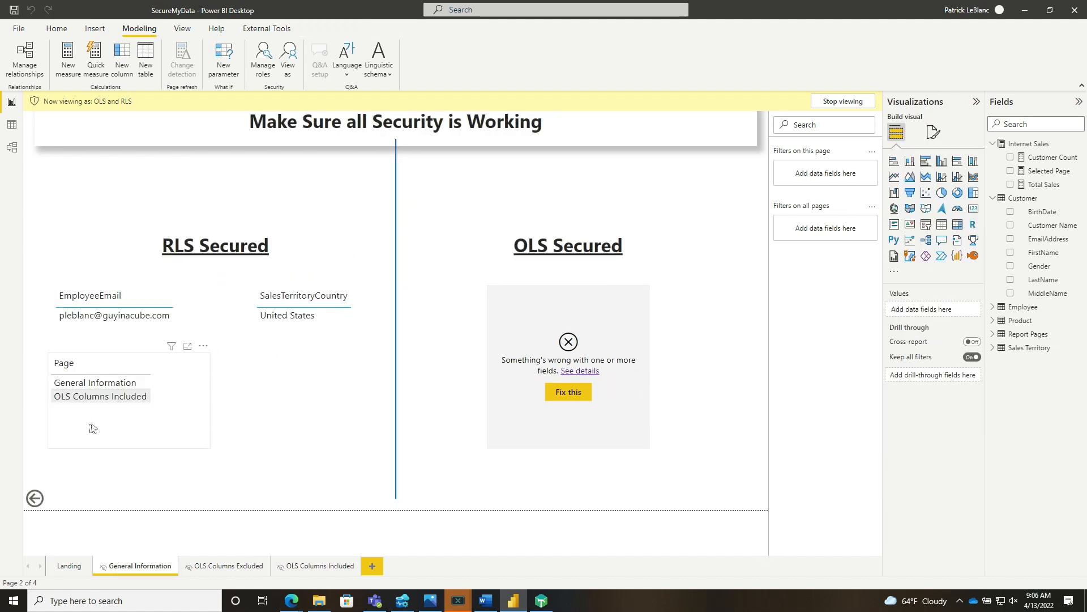
{"action": "left_click", "coordinate": [69, 565]}
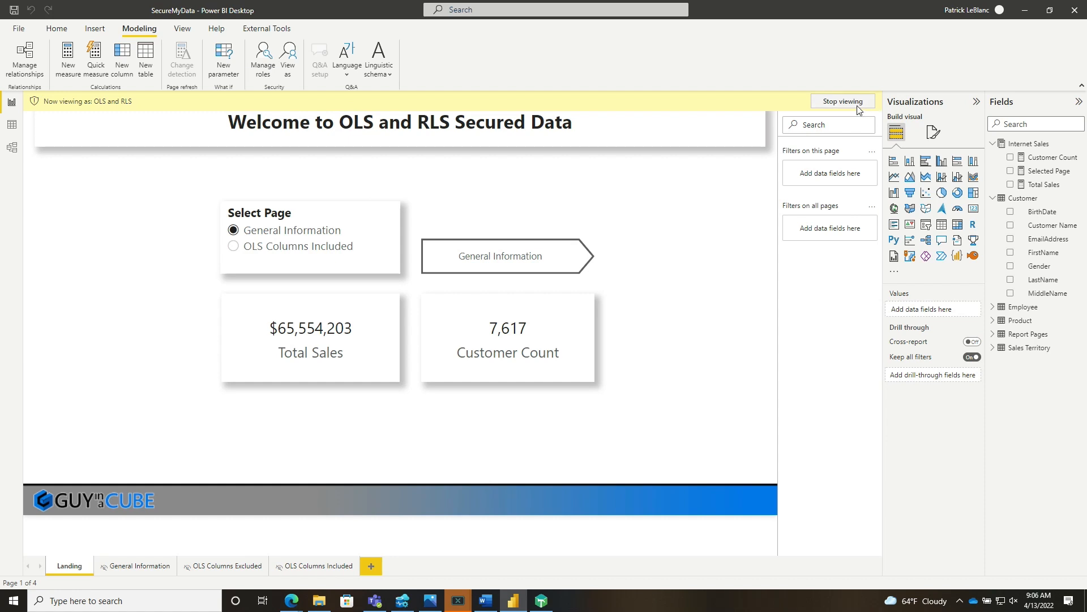
- Switch the preview to the RLS role, view the OLS Columns Included page, then stop previewing
{"action": "left_click", "coordinate": [287, 59]}
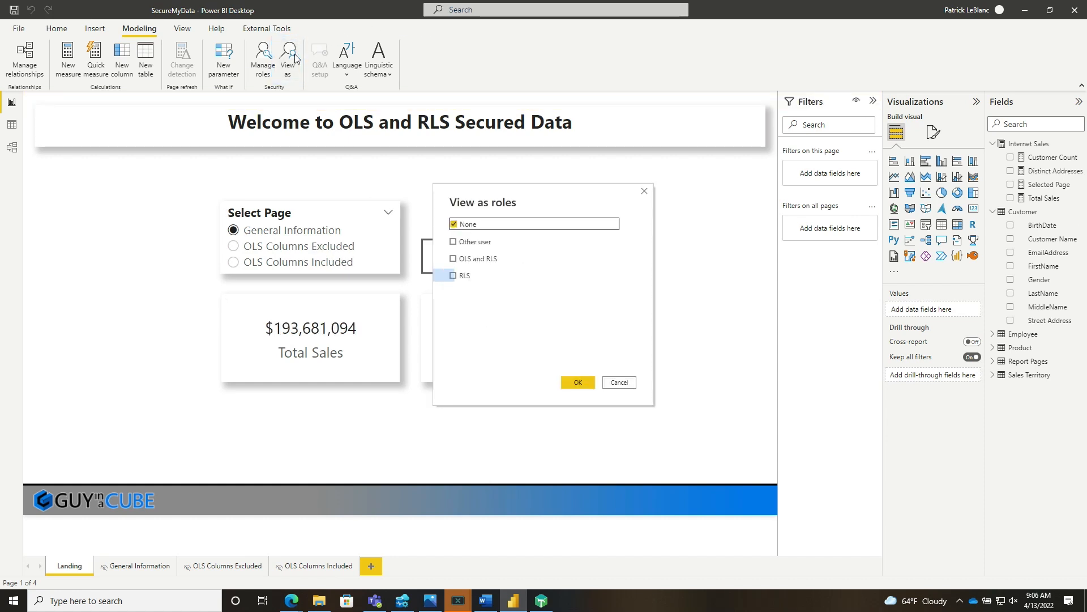
{"action": "left_click", "coordinate": [453, 274]}
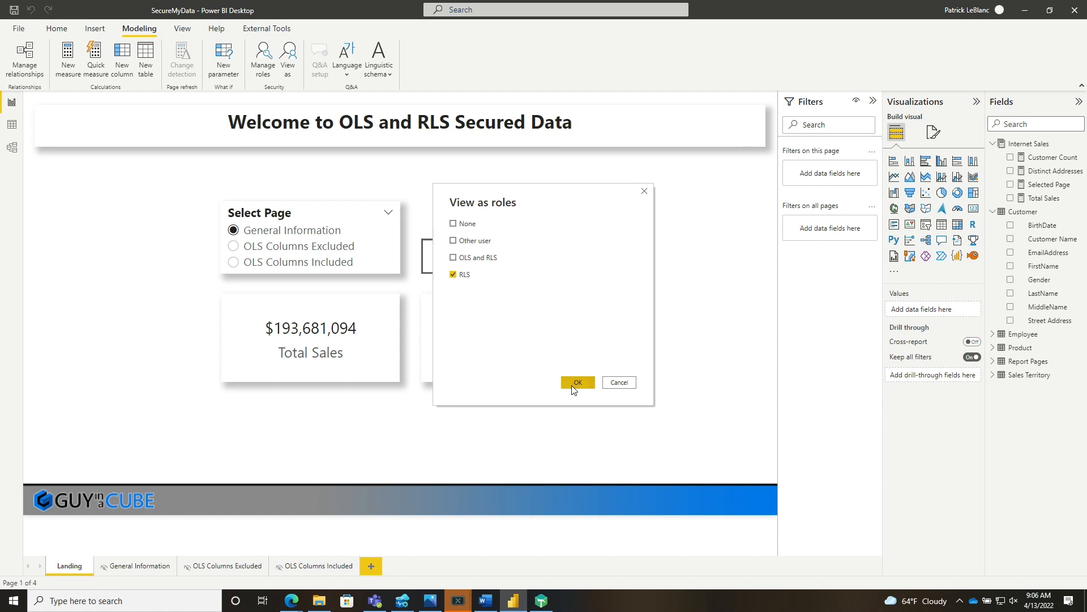
{"action": "left_click", "coordinate": [576, 381]}
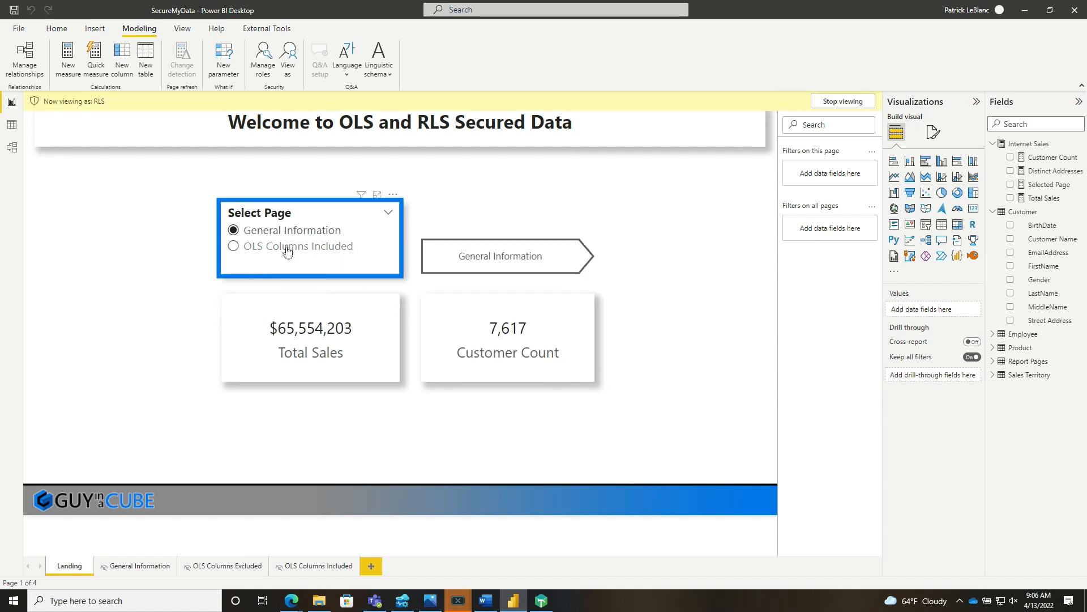
{"action": "left_click", "coordinate": [320, 565]}
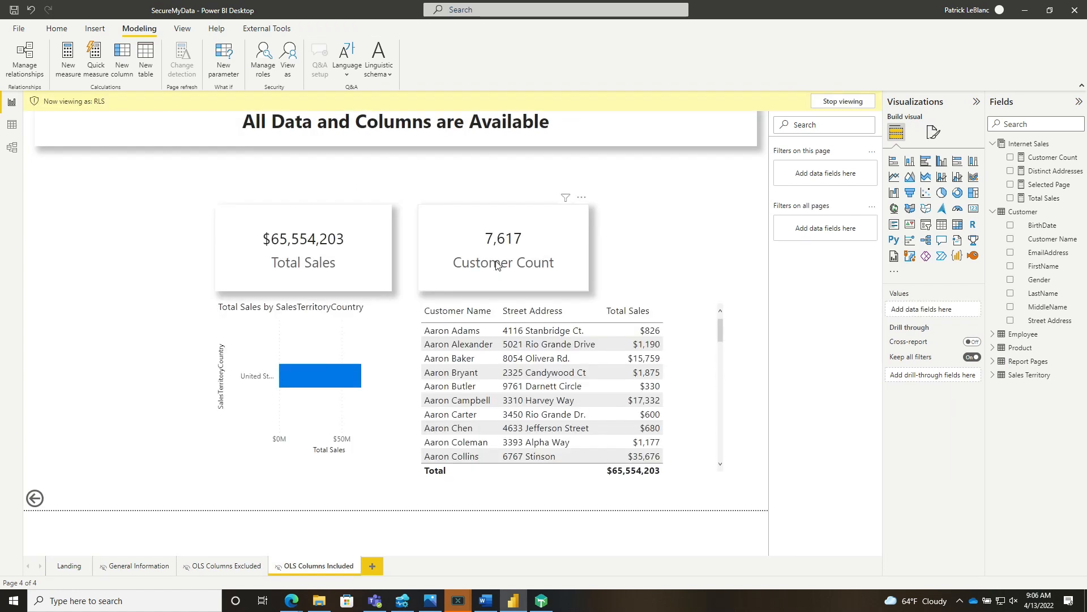
{"action": "mouse_move", "coordinate": [496, 270]}
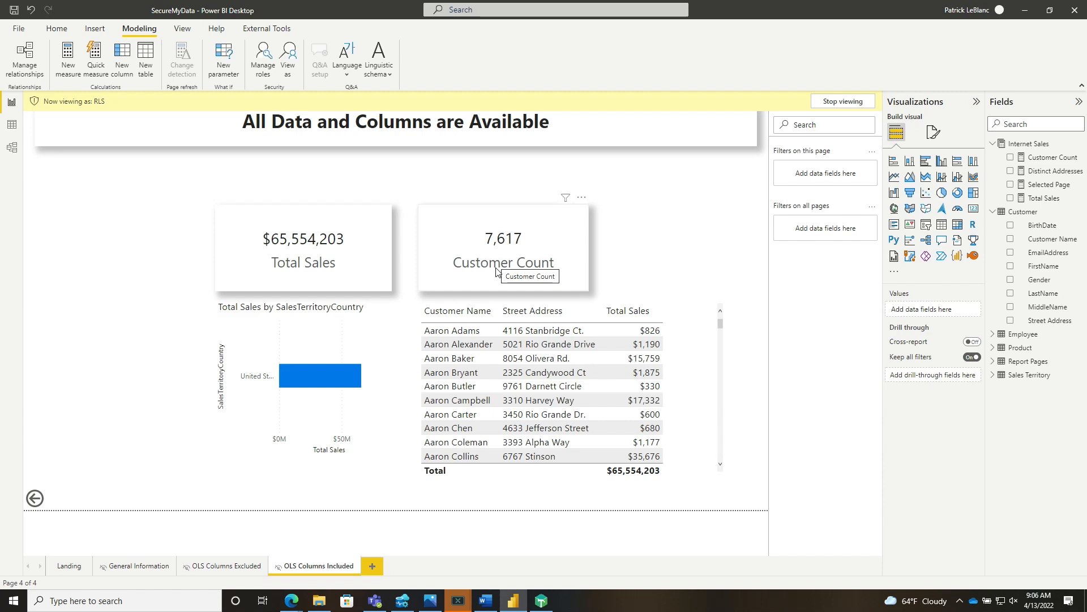
{"action": "mouse_move", "coordinate": [267, 189]}
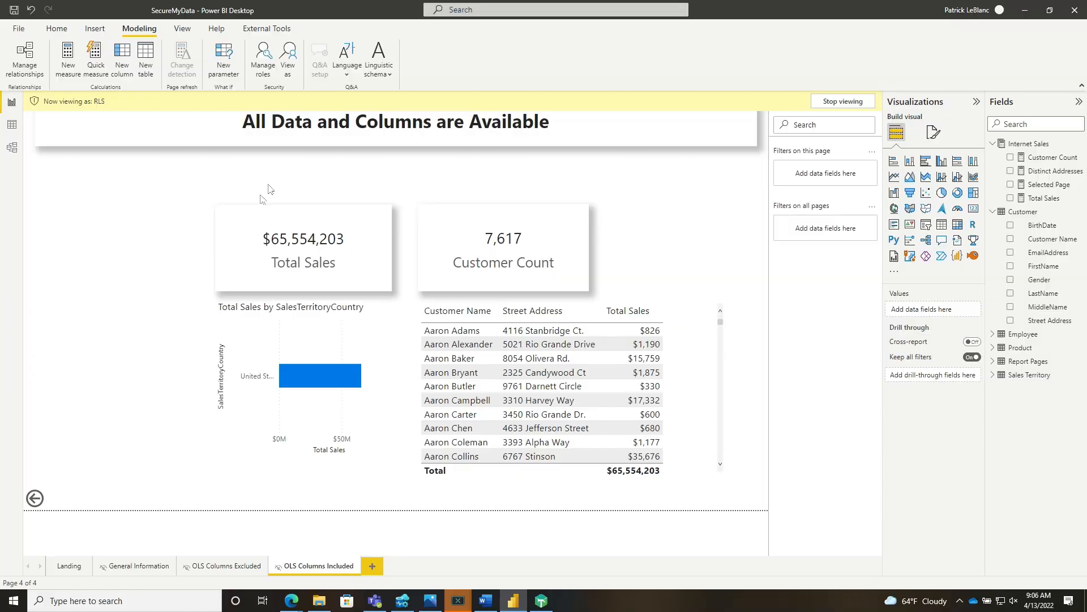
{"action": "left_click", "coordinate": [841, 101]}
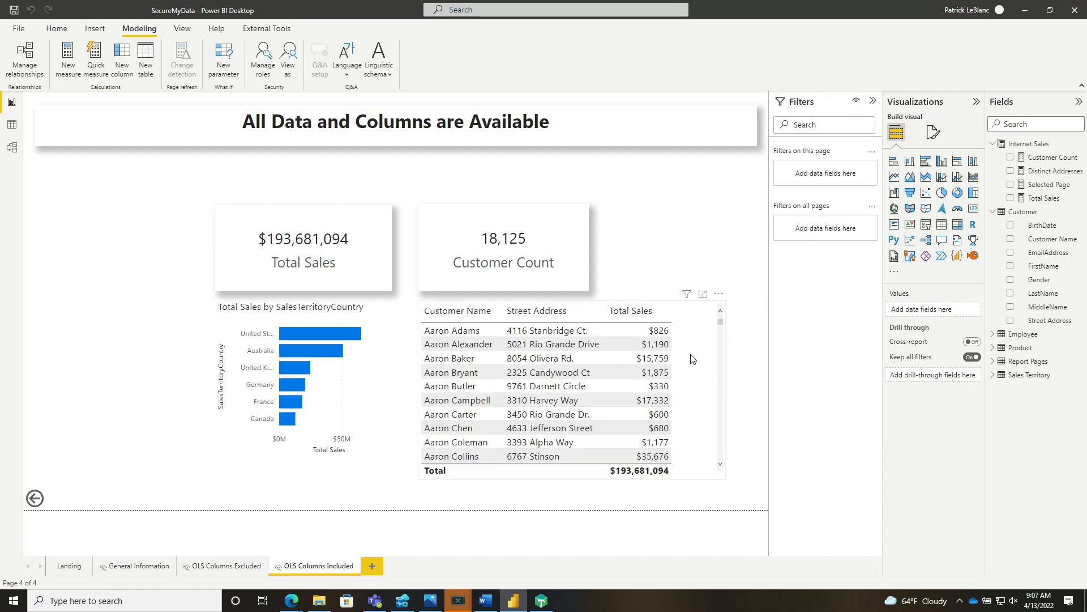
{"action": "mouse_move", "coordinate": [296, 600]}
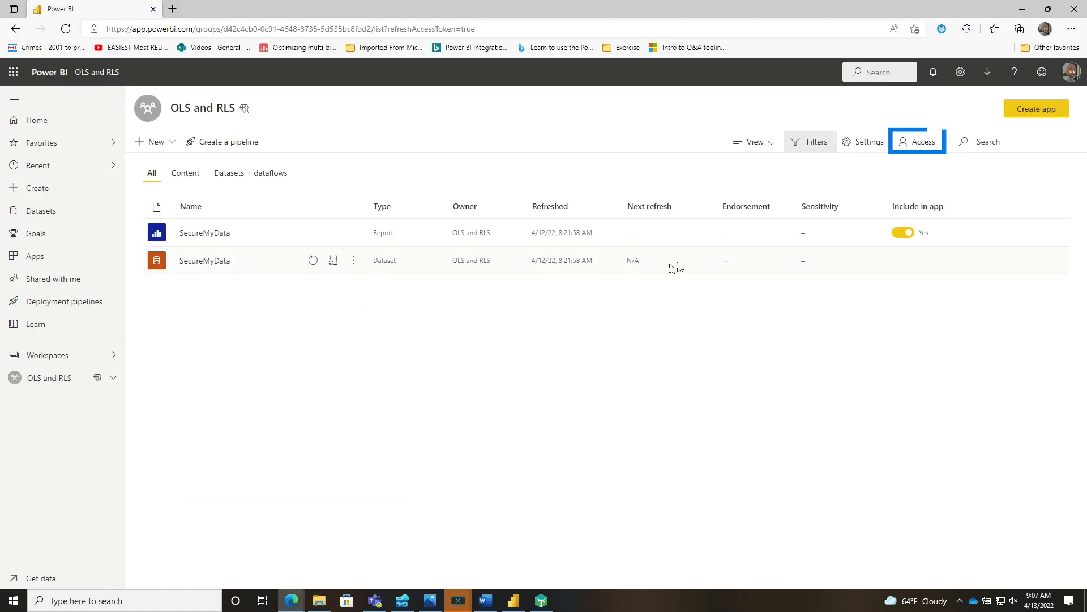
{"action": "left_click", "coordinate": [916, 142]}
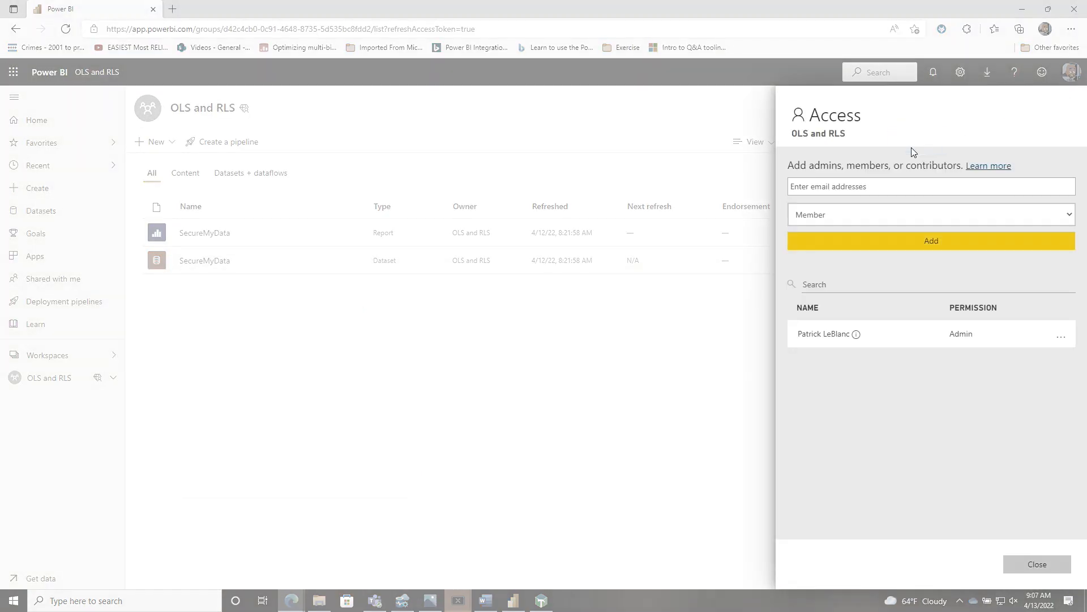
{"action": "left_click", "coordinate": [931, 214]}
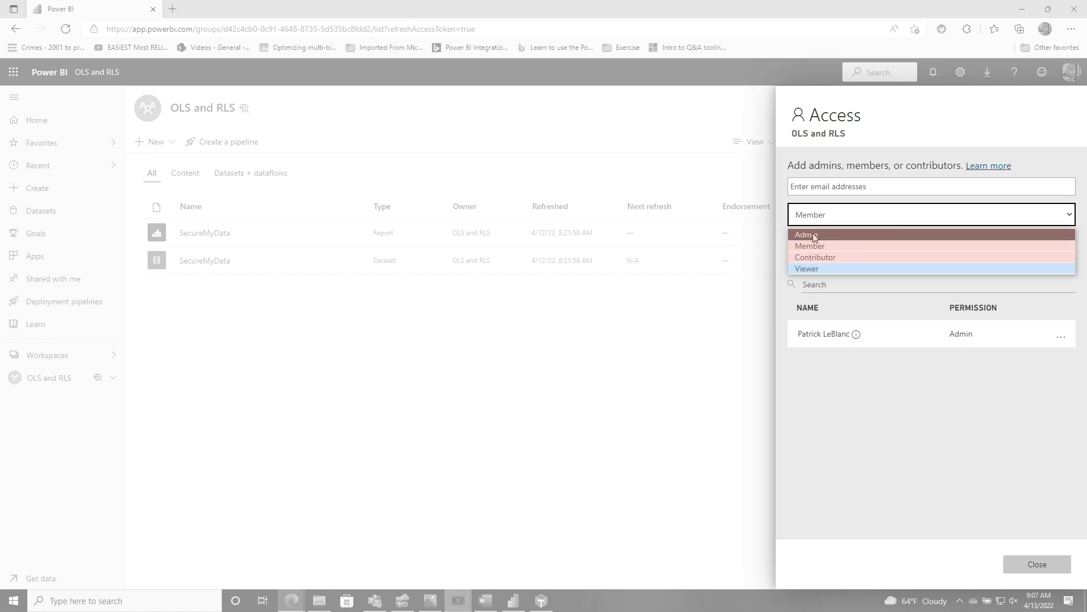
{"action": "mouse_move", "coordinate": [811, 269]}
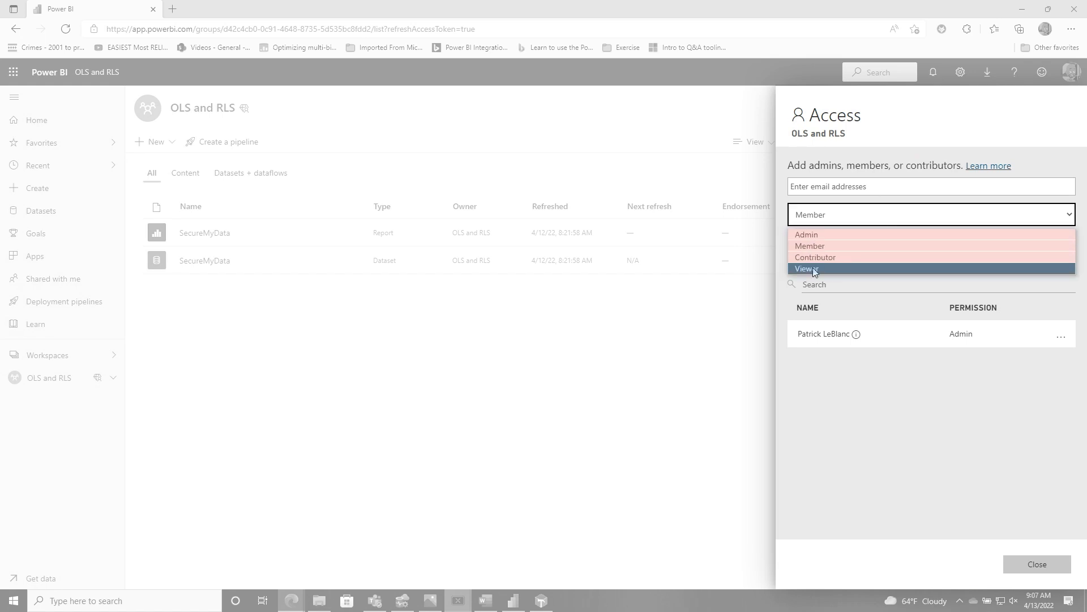
{"action": "left_click", "coordinate": [806, 269]}
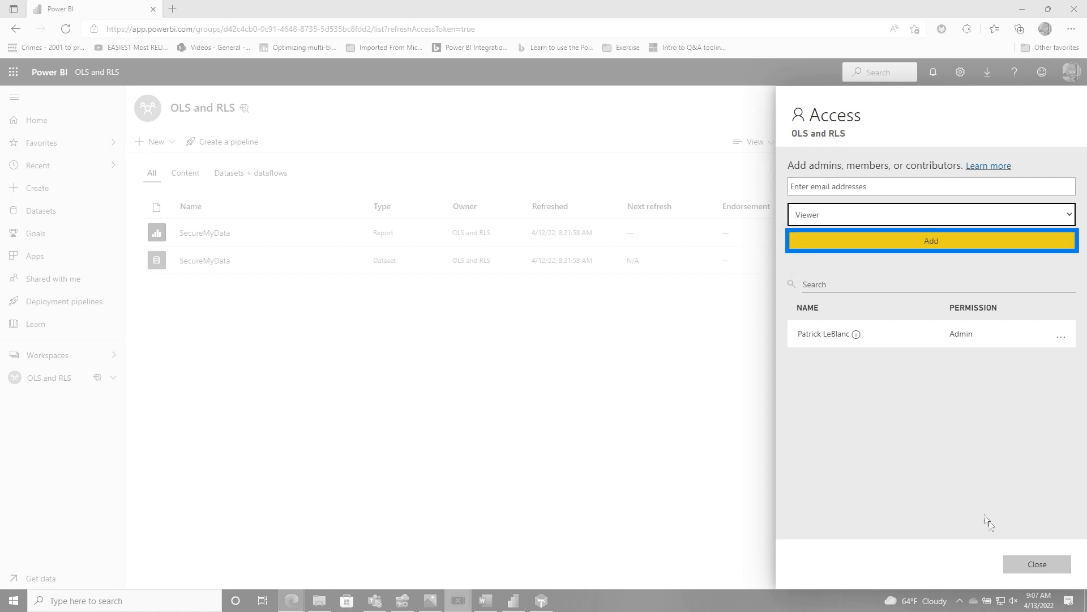
{"action": "left_click", "coordinate": [1037, 564]}
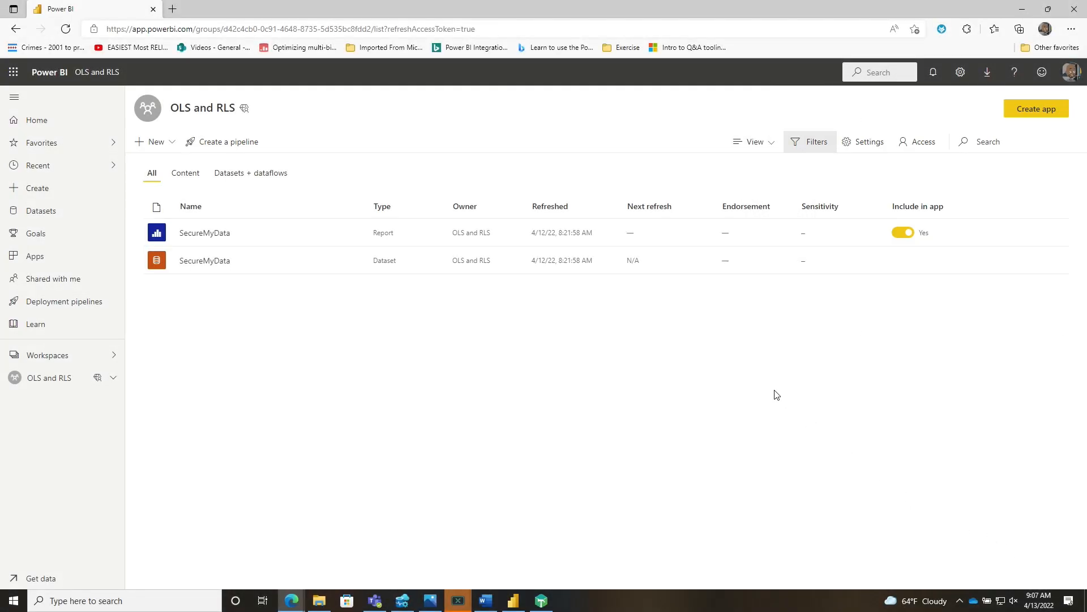
{"action": "mouse_move", "coordinate": [772, 394]}
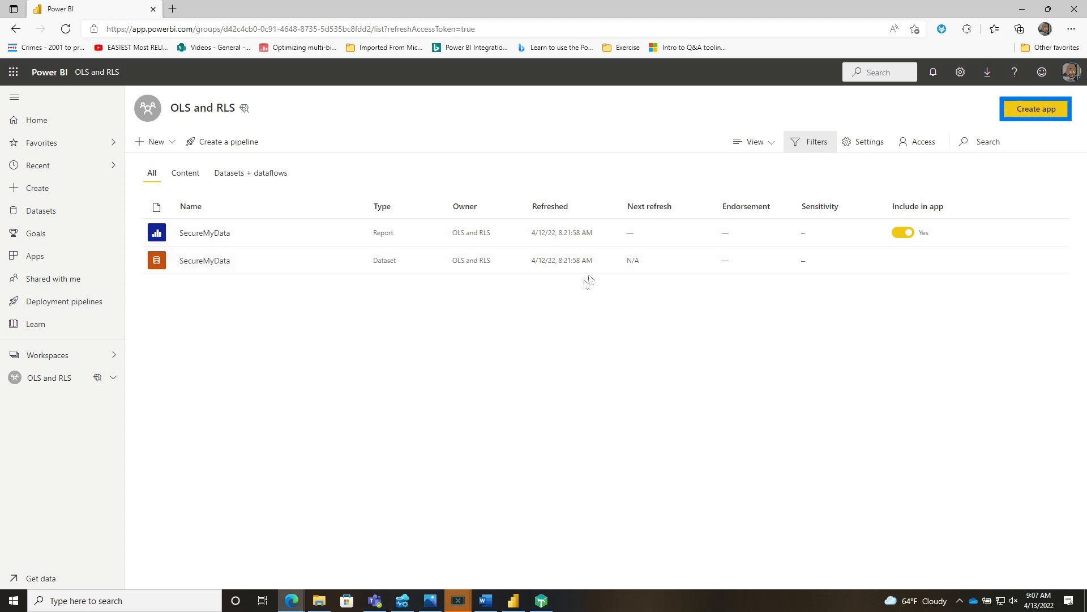
- Create the app with description 'this secured data', review navigation, and grant John access
{"action": "left_click", "coordinate": [1034, 109]}
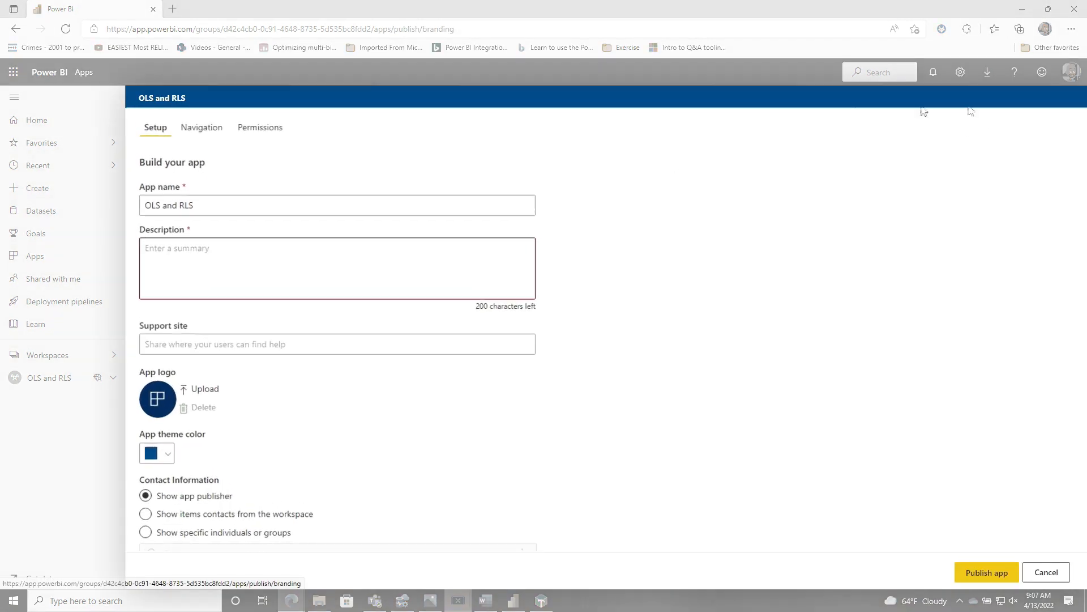
{"action": "type", "text": "this s"}
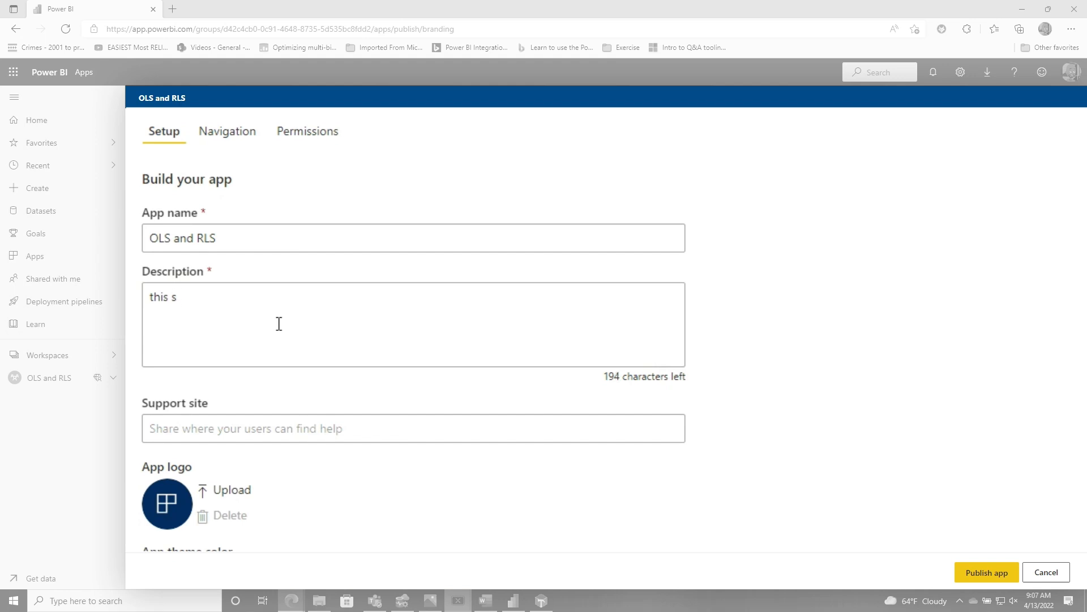
{"action": "type", "text": "ecured data"}
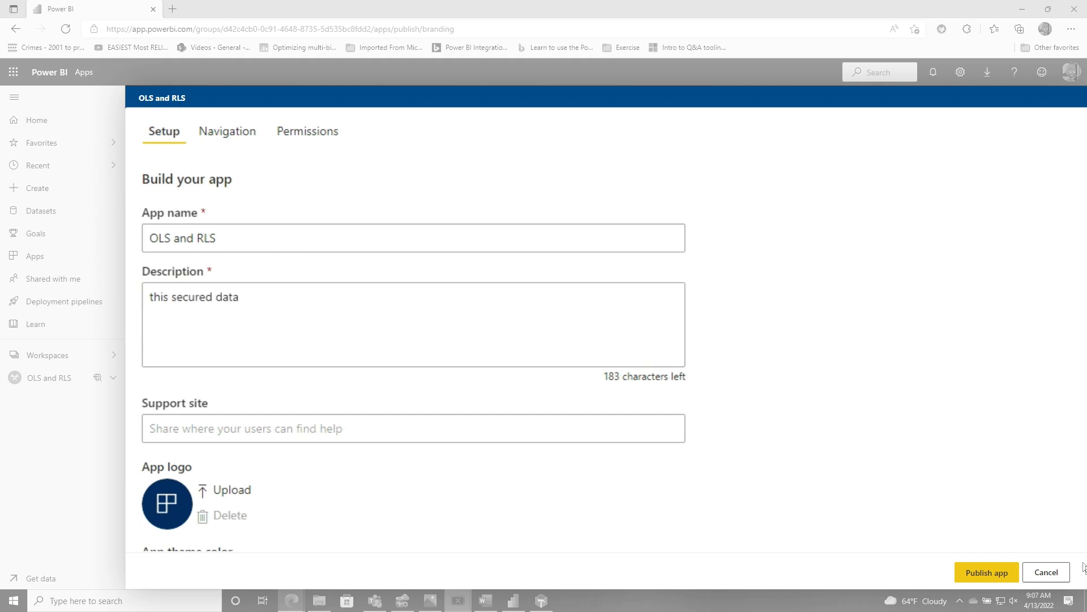
{"action": "left_click", "coordinate": [226, 131]}
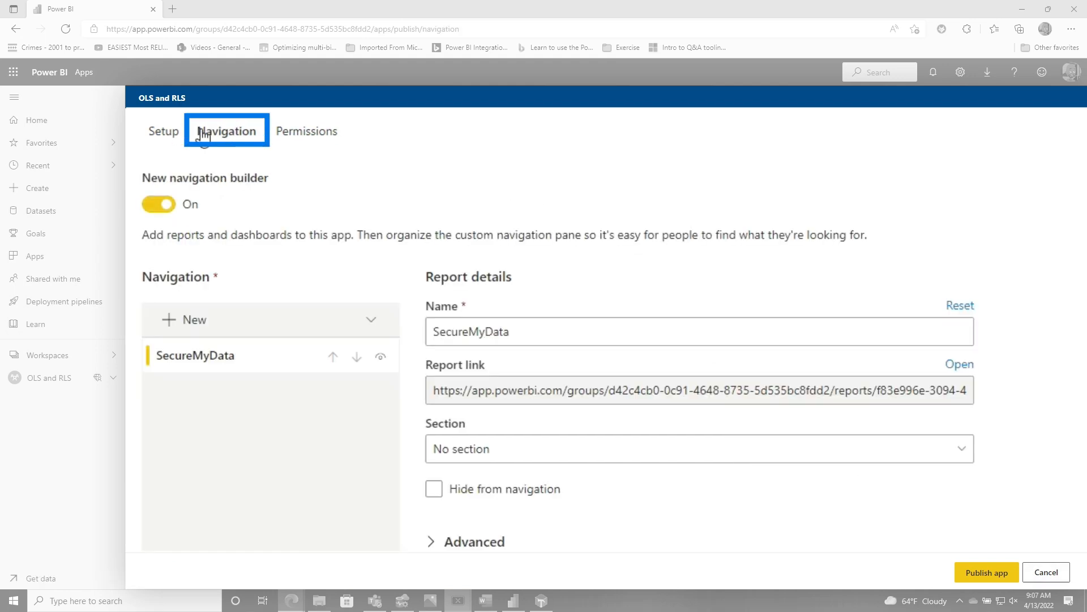
{"action": "left_click", "coordinate": [307, 130]}
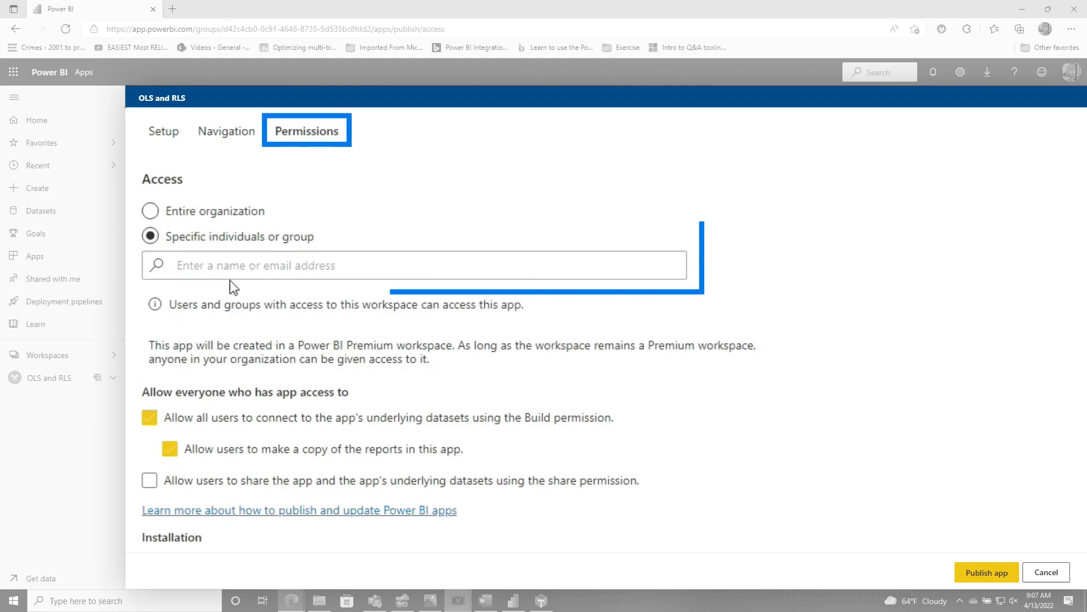
{"action": "type", "text": "john"}
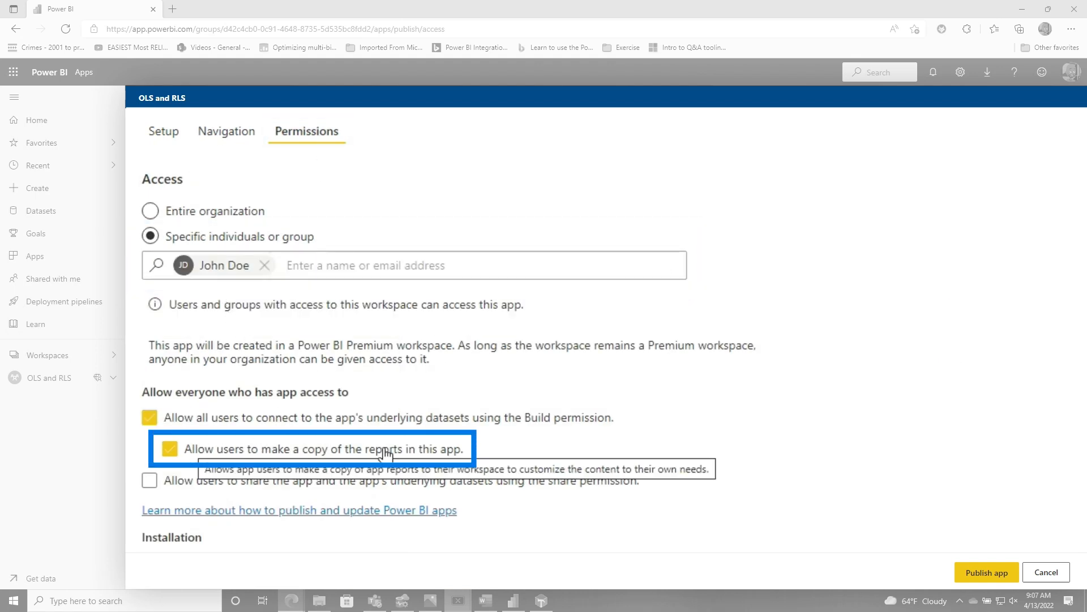
{"action": "mouse_move", "coordinate": [393, 423]}
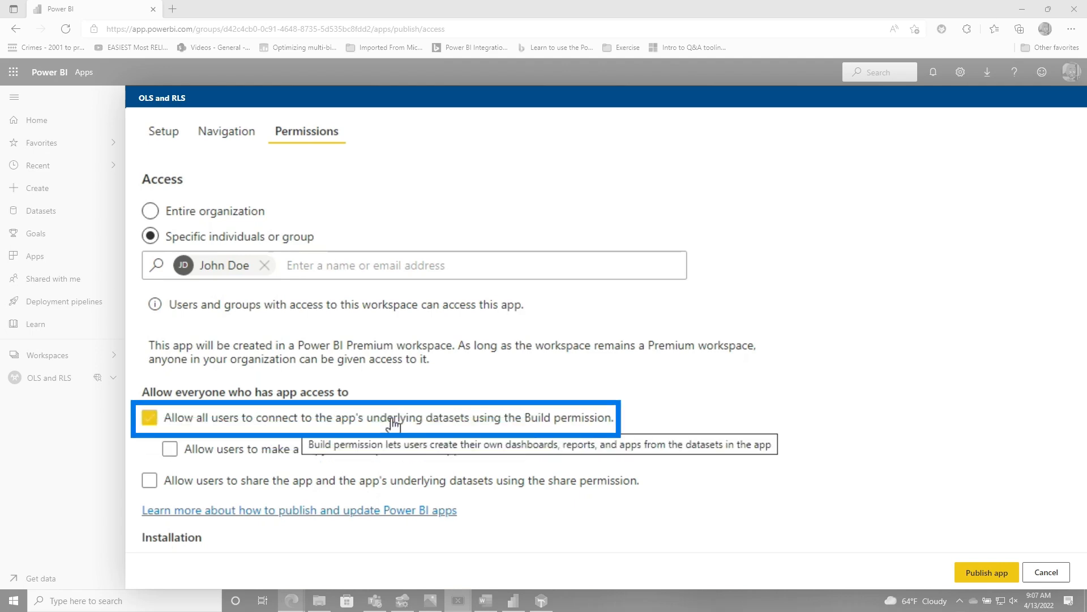
{"action": "mouse_move", "coordinate": [483, 422]}
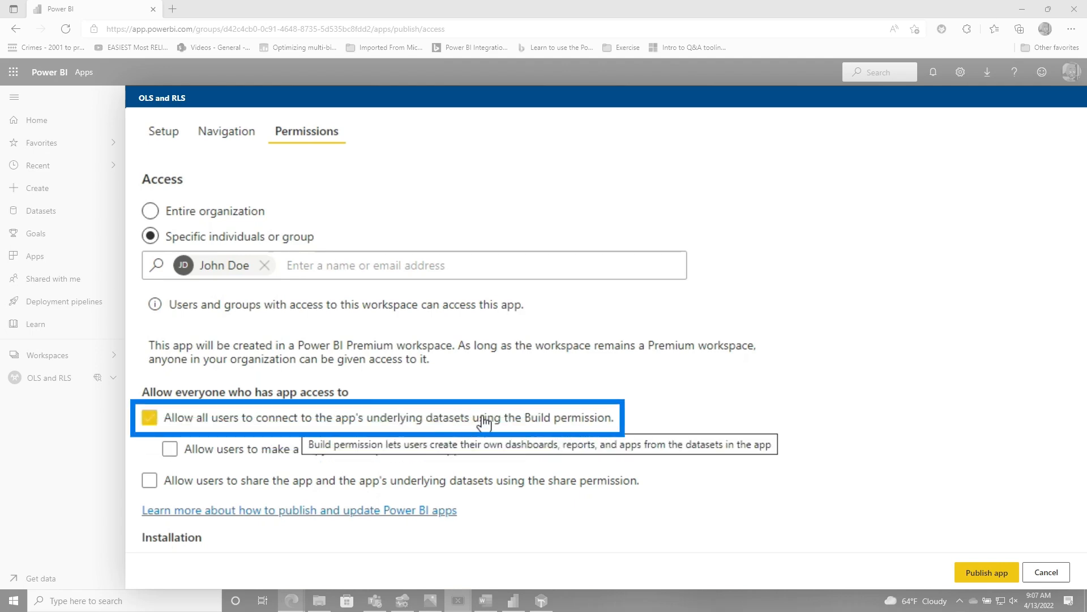
- Publish the OLS and RLS app and dismiss the success message
{"action": "left_click", "coordinate": [986, 572]}
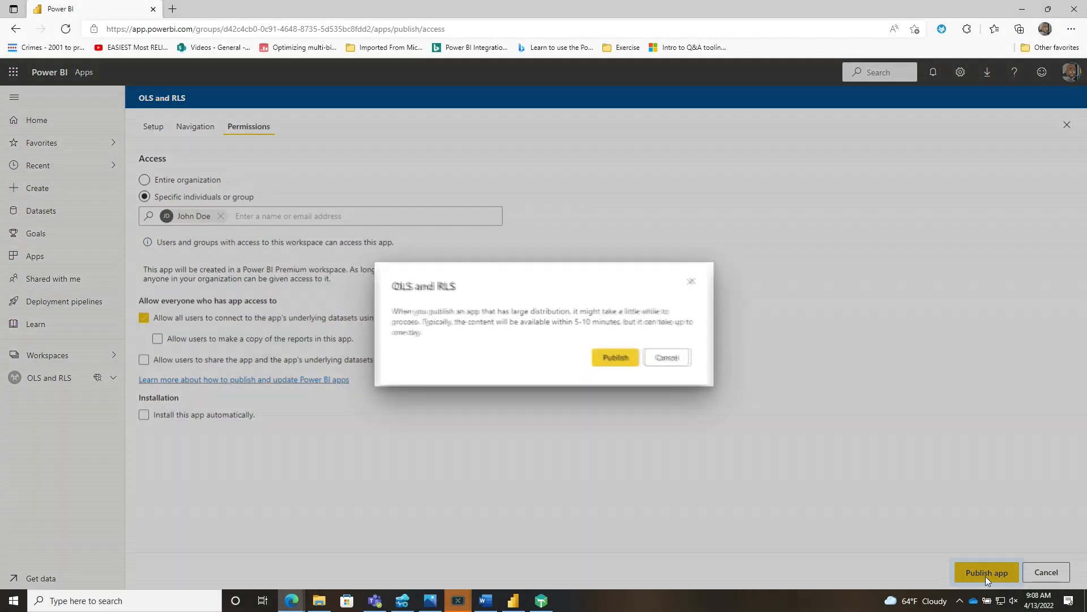
{"action": "left_click", "coordinate": [613, 356]}
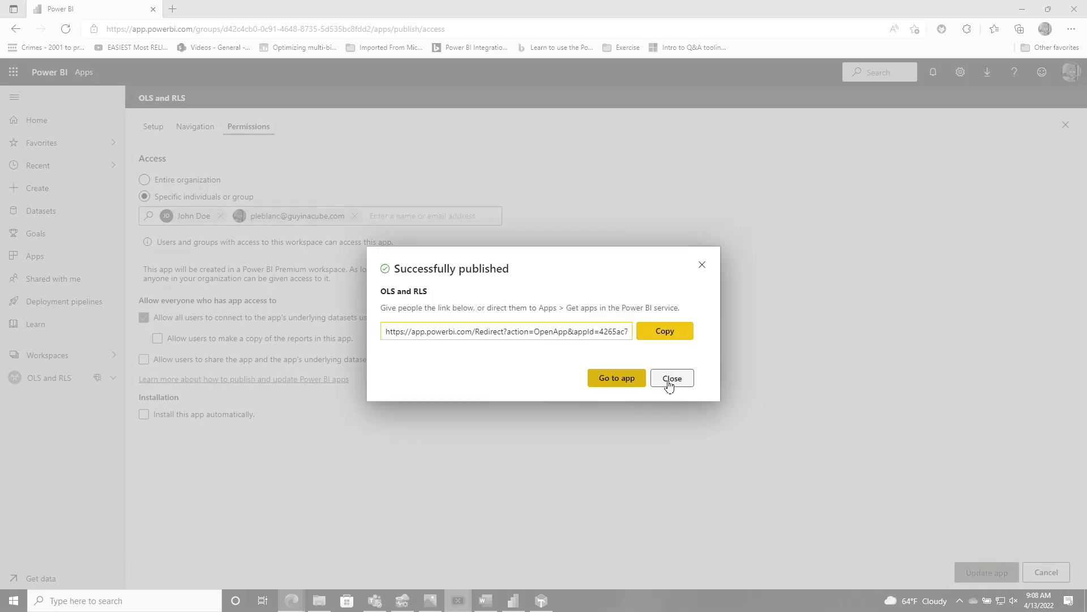
{"action": "left_click", "coordinate": [669, 379]}
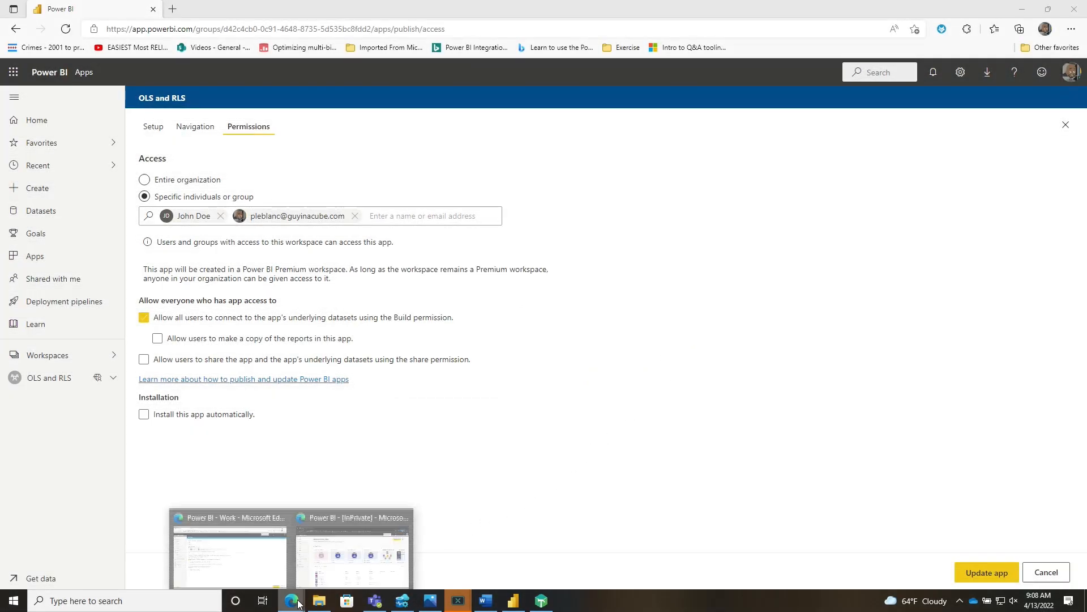
- In John's private window, browse Get apps to confirm the OLS and RLS app is offered
{"action": "left_click", "coordinate": [227, 552]}
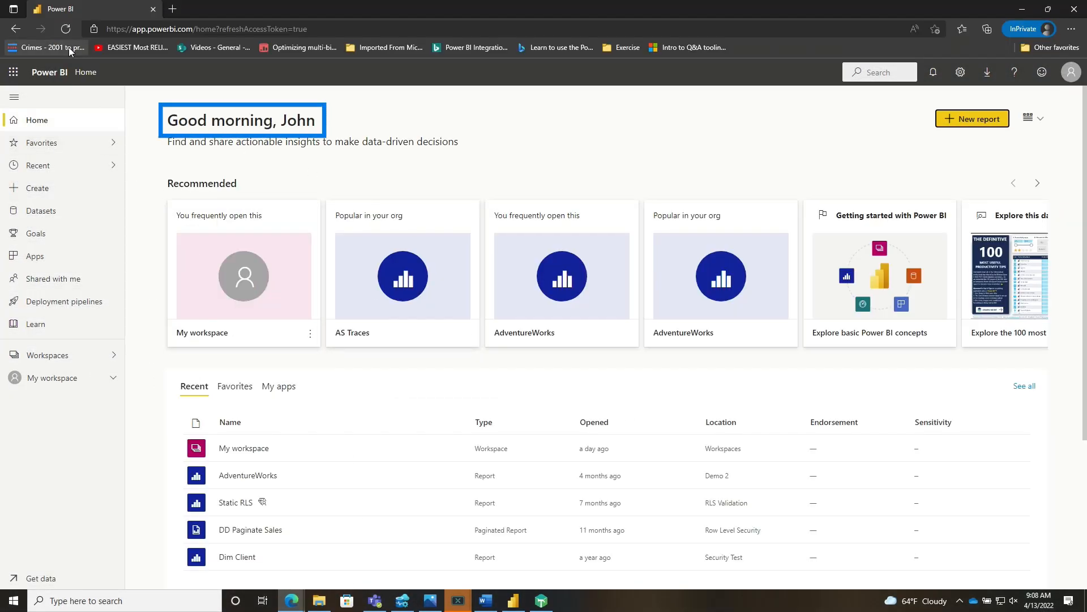
{"action": "left_click", "coordinate": [35, 256]}
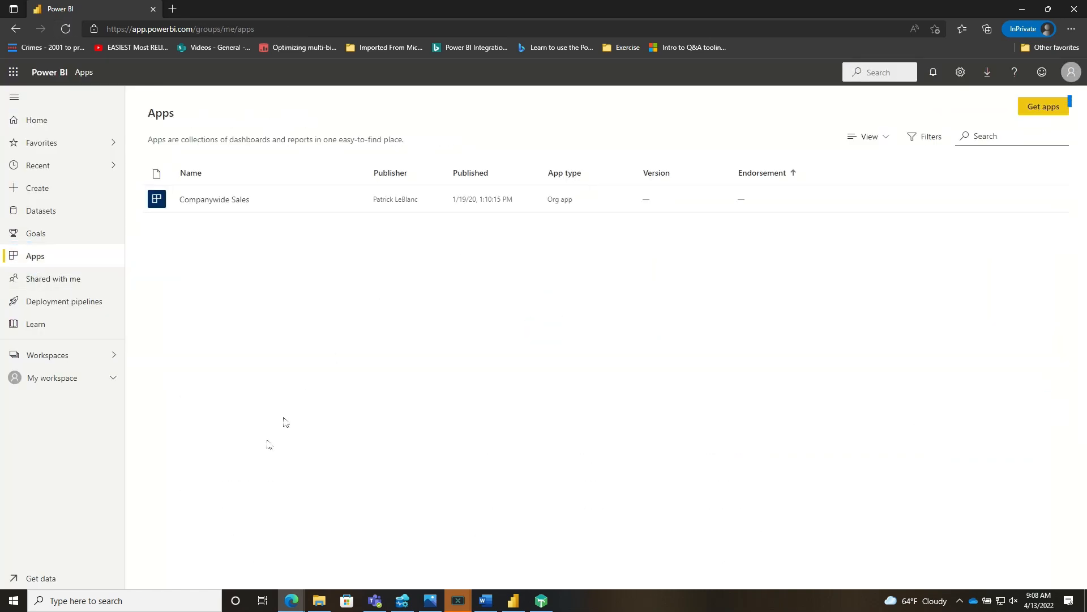
{"action": "left_click", "coordinate": [1042, 107]}
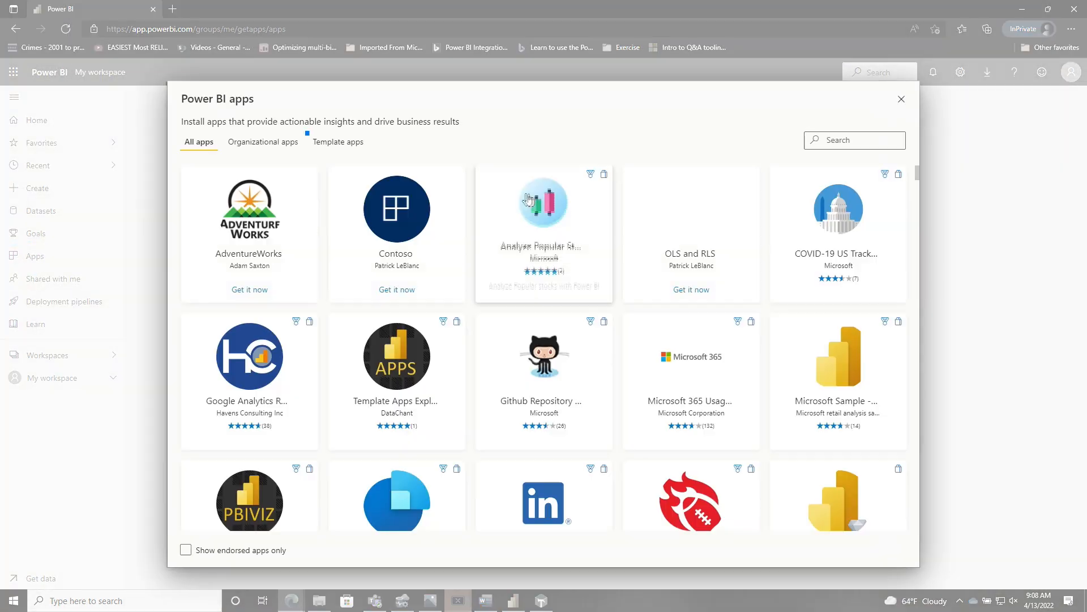
{"action": "left_click", "coordinate": [691, 289]}
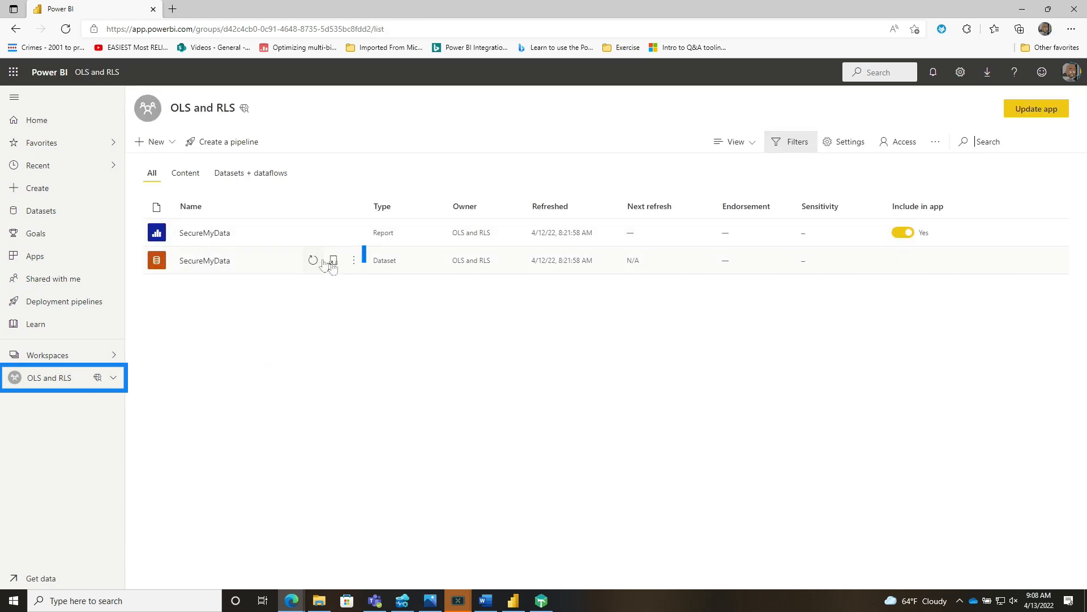
- Add John Doe to the OLS and RLS role in the SecureMyData dataset's security settings
{"action": "left_click", "coordinate": [333, 260]}
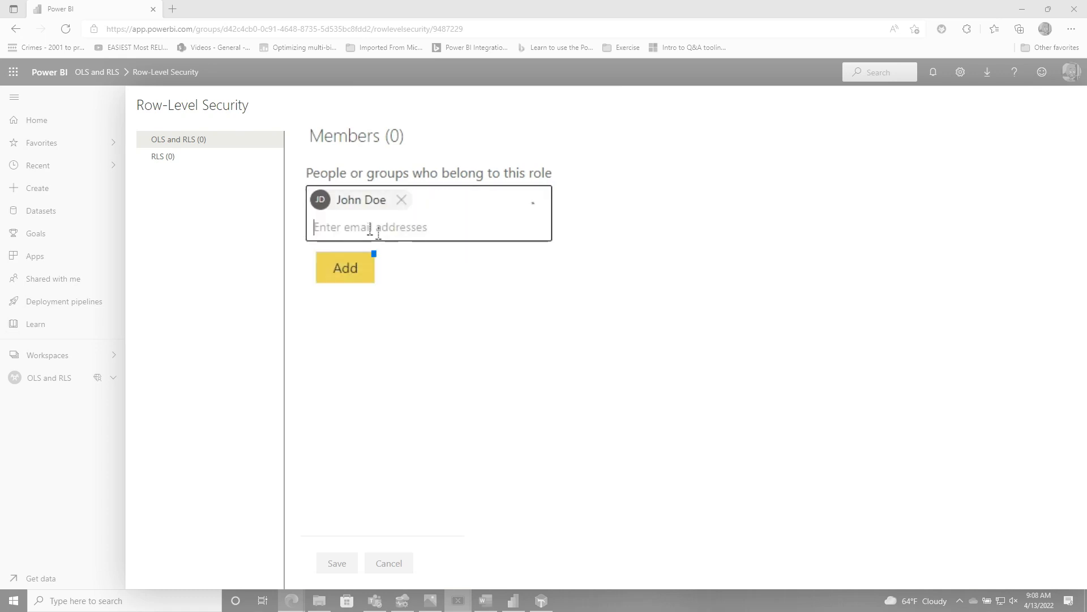
{"action": "left_click", "coordinate": [345, 268]}
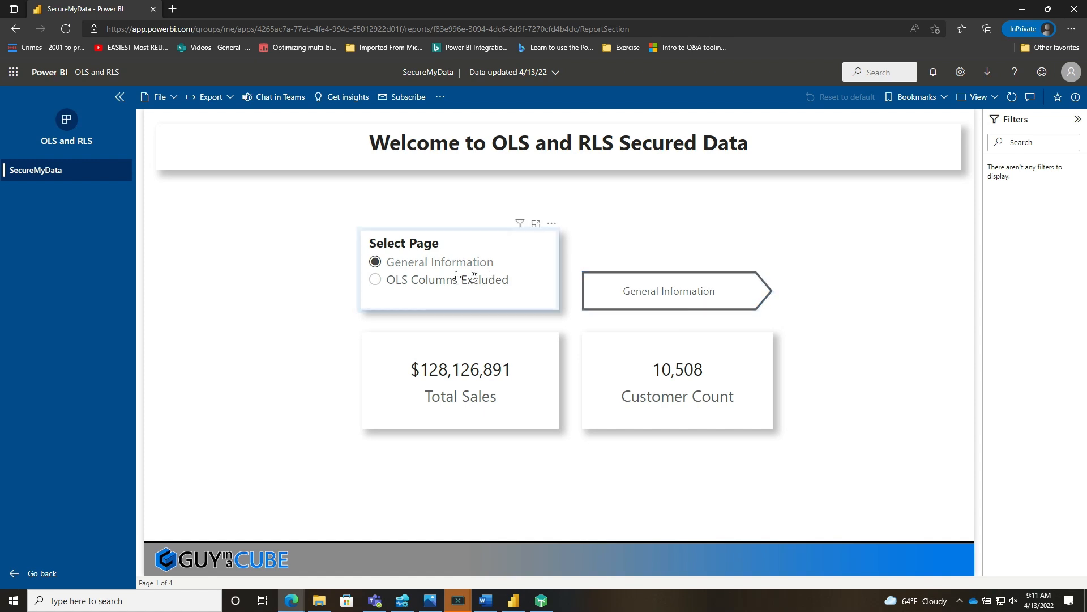
- As John, select OLS Columns Excluded in the Select Page slicer and navigate to it
{"action": "left_click", "coordinate": [375, 280]}
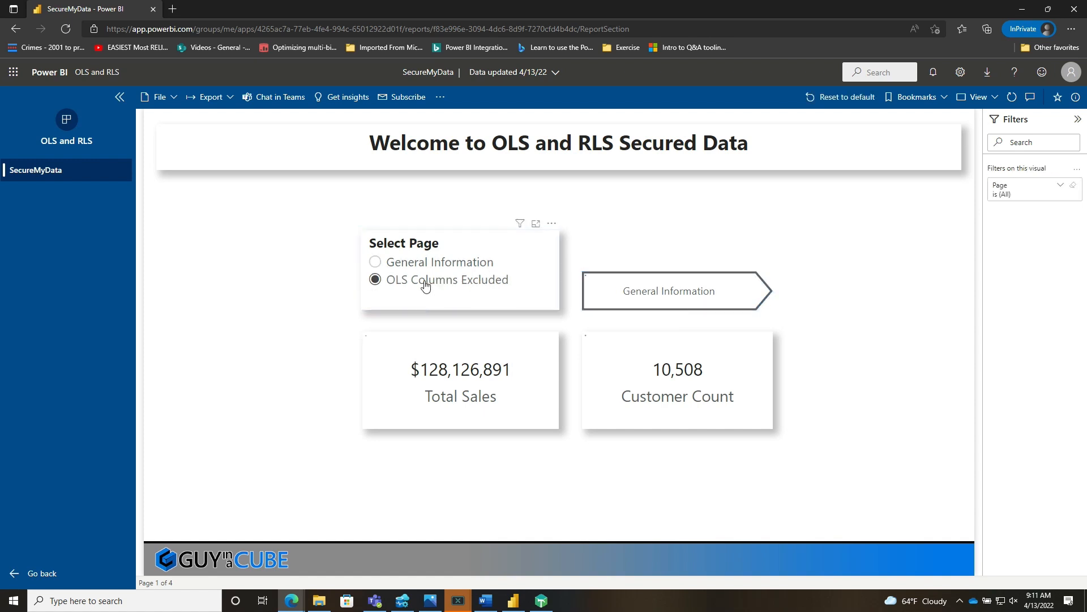
{"action": "left_click", "coordinate": [448, 279]}
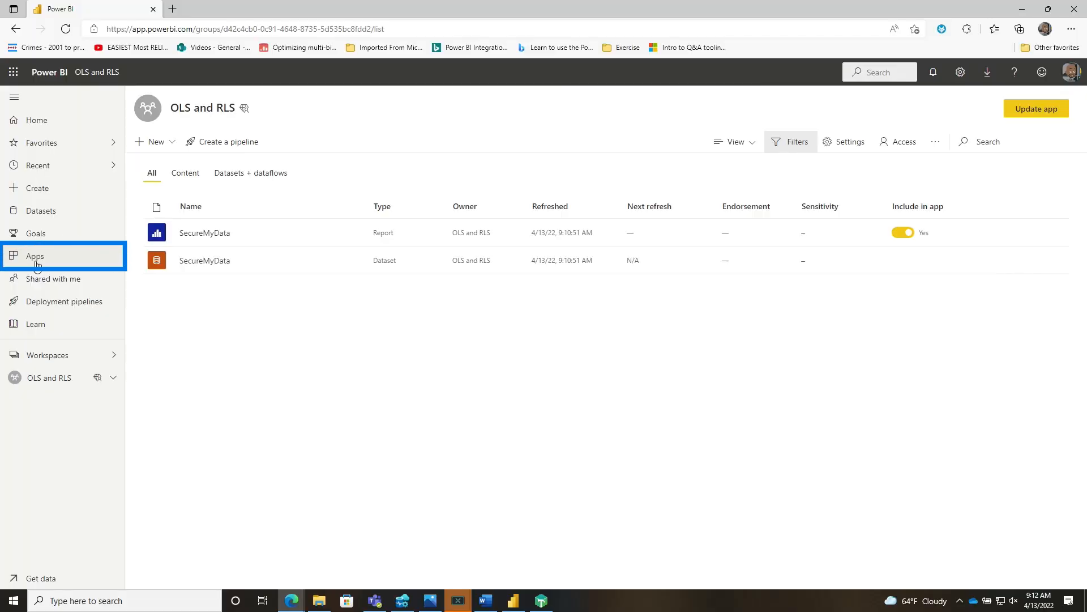
- Install the OLS and RLS app via Get it now, view its report page, then open a new tab
{"action": "left_click", "coordinate": [35, 255]}
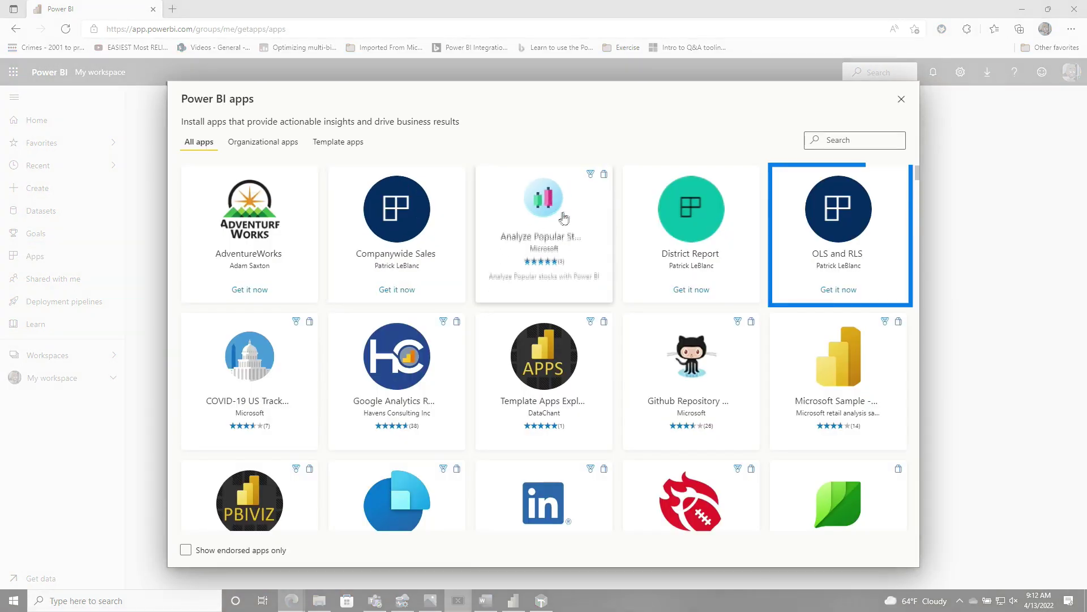
{"action": "left_click", "coordinate": [838, 289]}
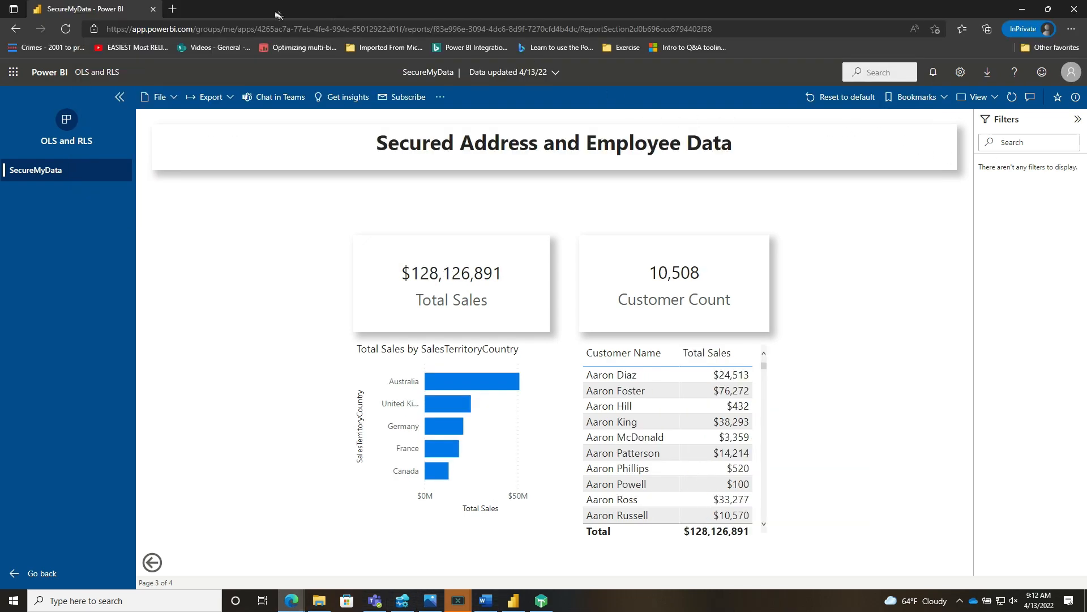
{"action": "left_click", "coordinate": [171, 9]}
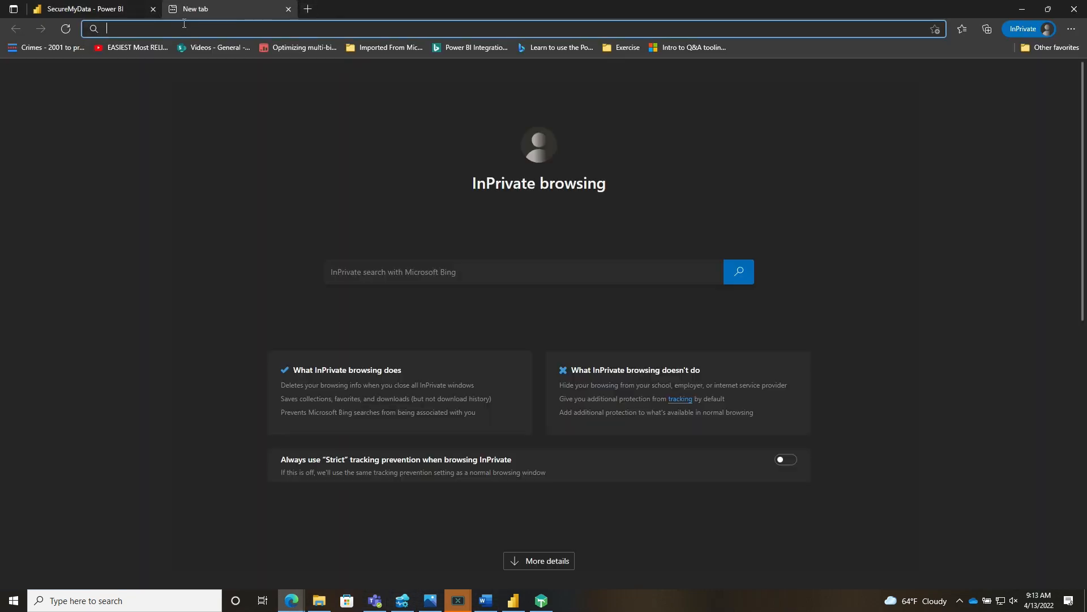